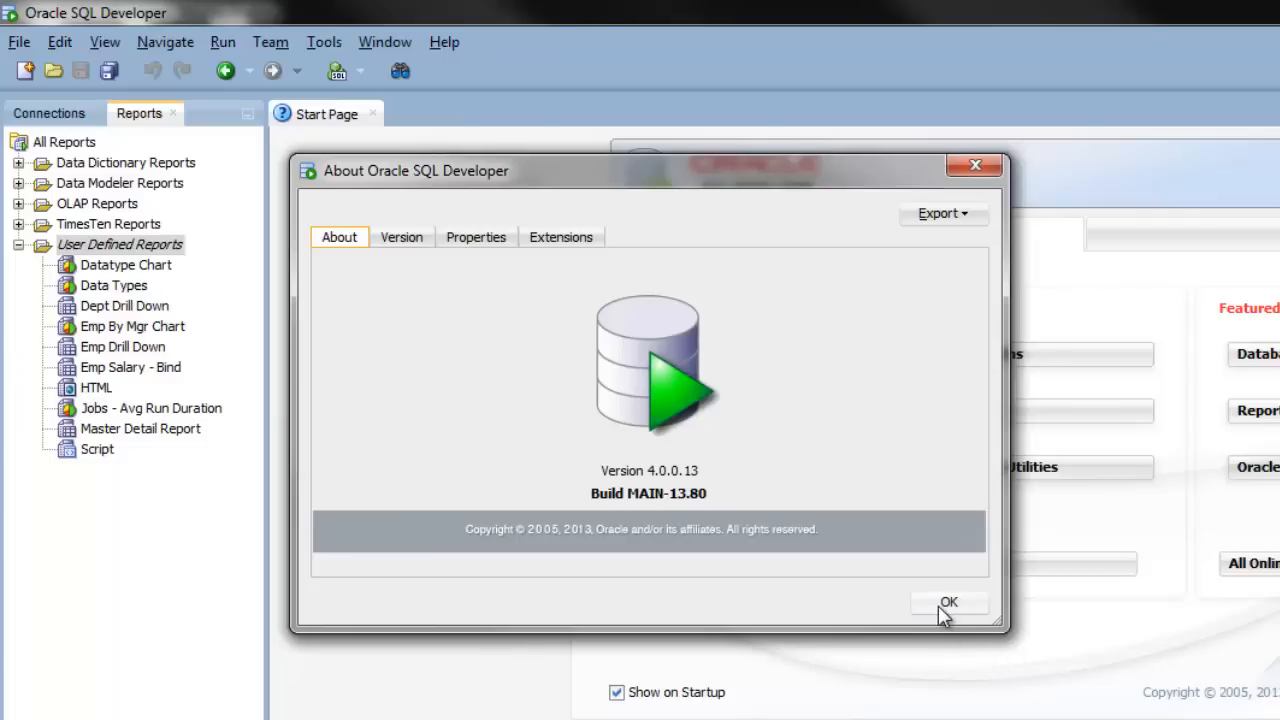
Dismiss the About Oracle SQL Developer version dialog.
left_click(948, 600)
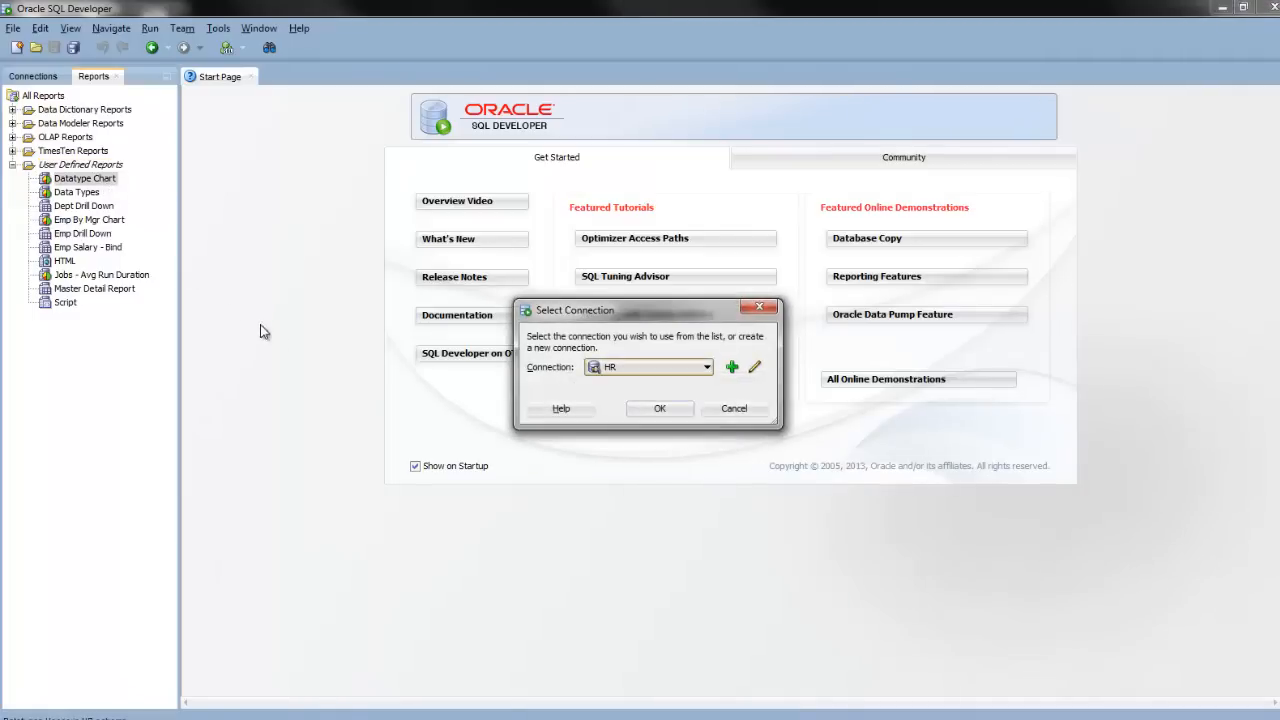
mouse_move(660, 408)
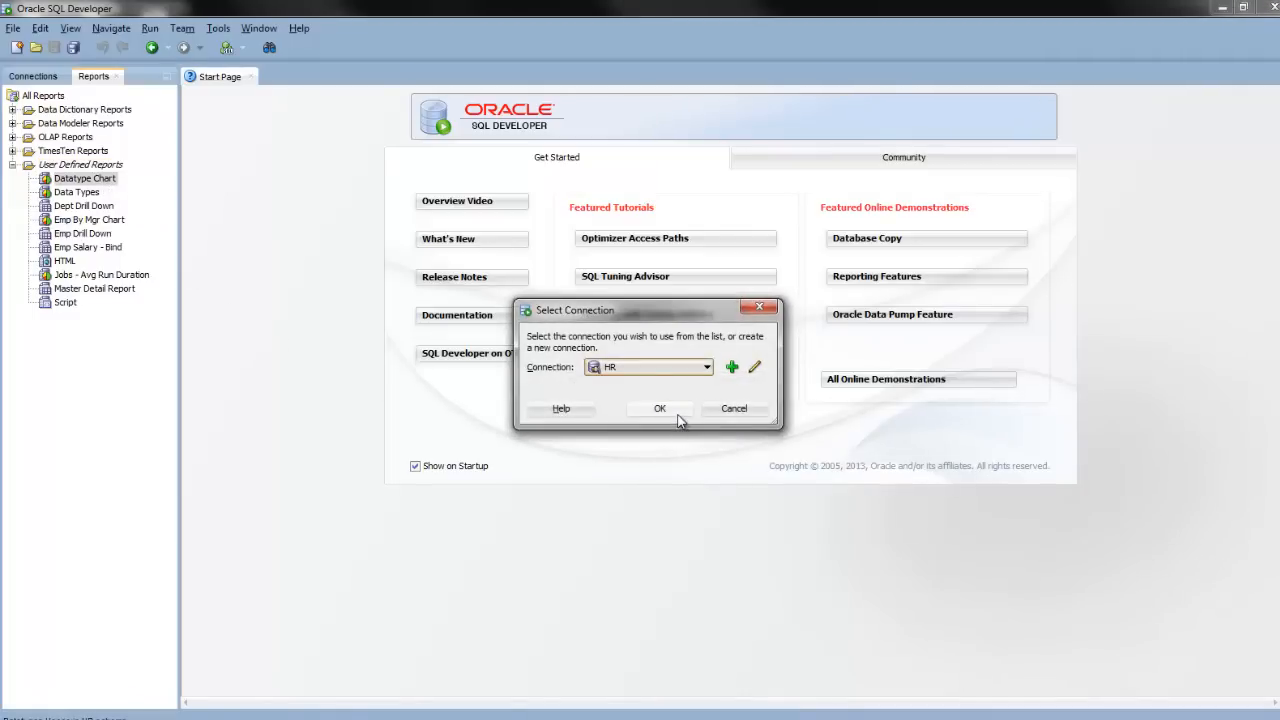
Run the Datatype Chart report against the HR connection and select it in the Reports tree.
left_click(660, 408)
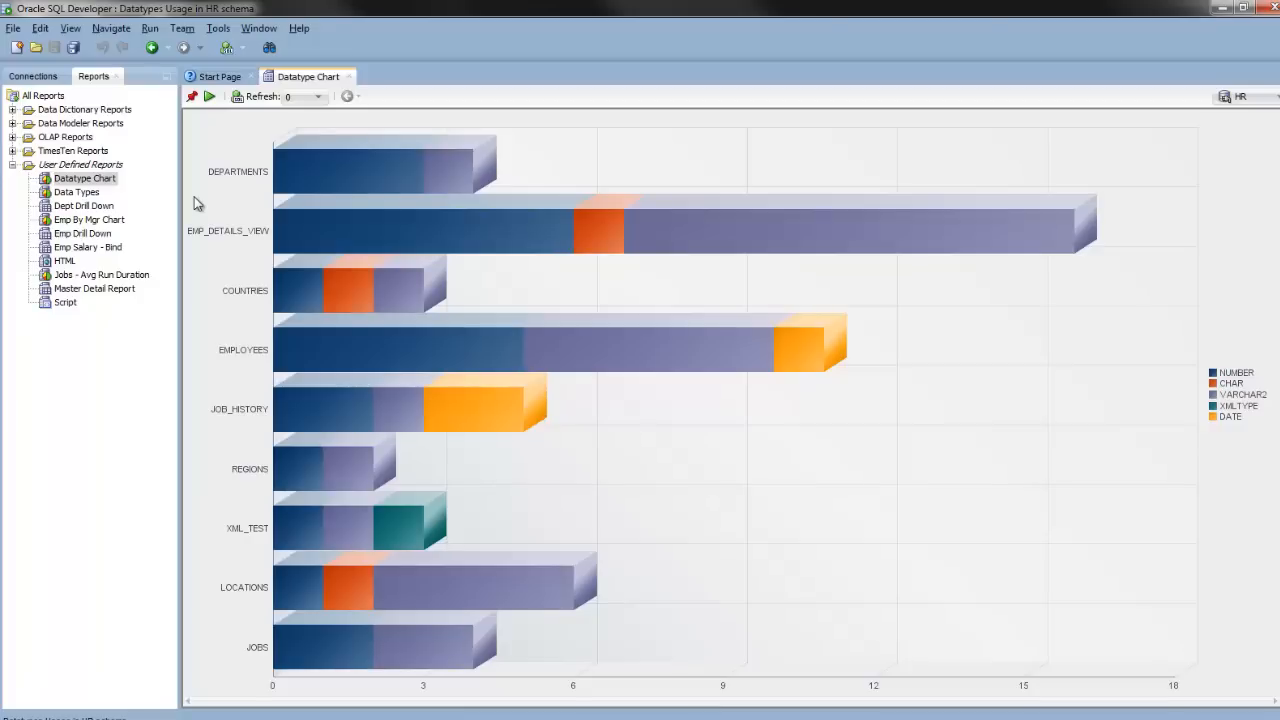
left_click(84, 178)
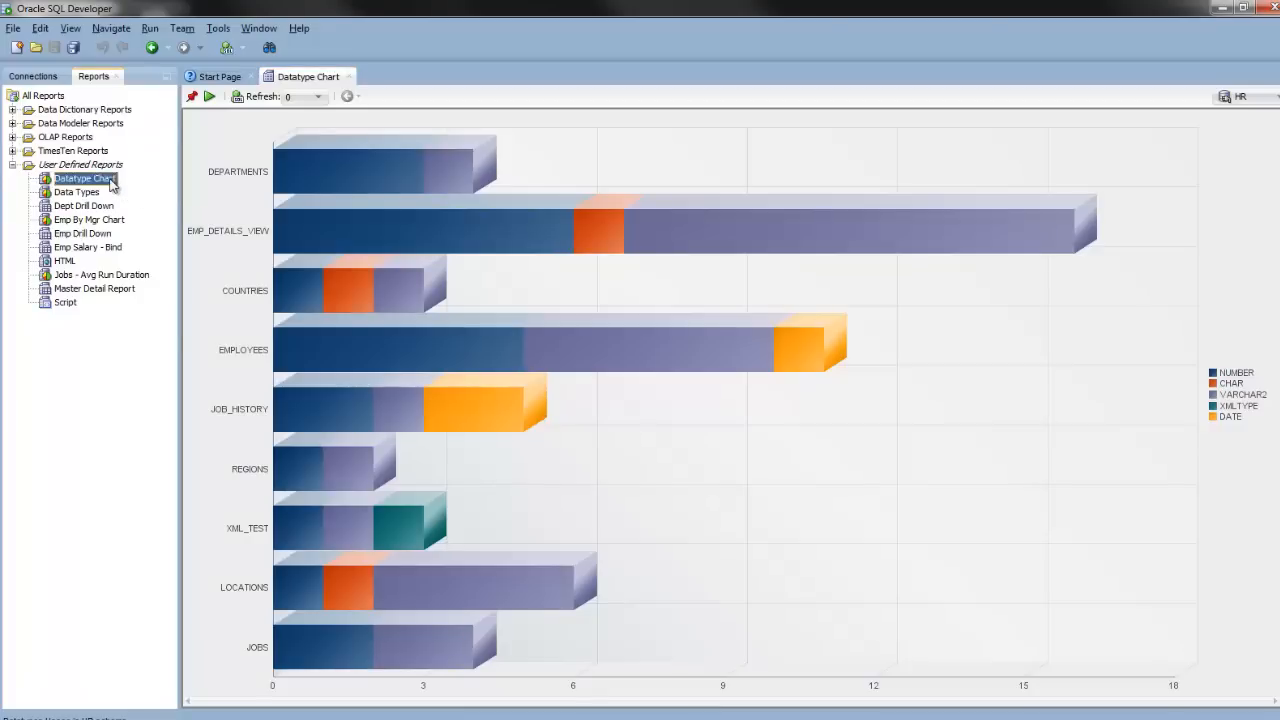
Edit the Datatype Chart report, check its style choices and view its SQL query.
double_click(84, 178)
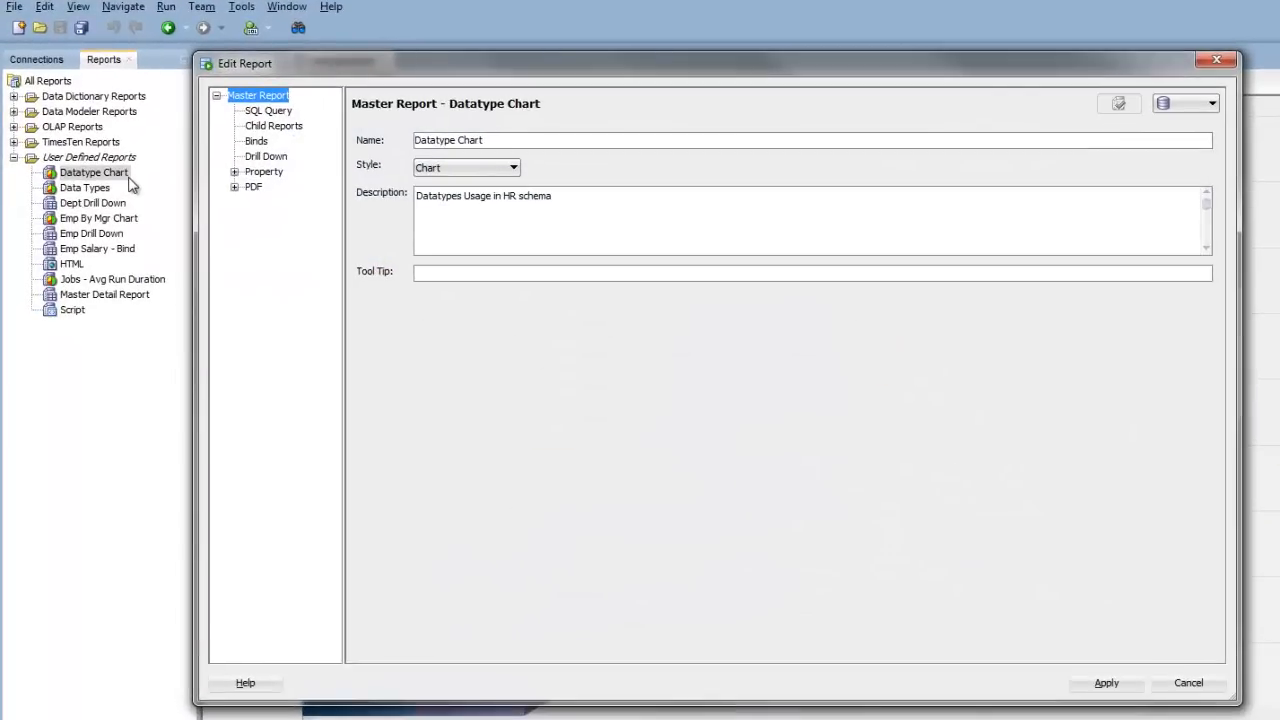
mouse_move(368, 130)
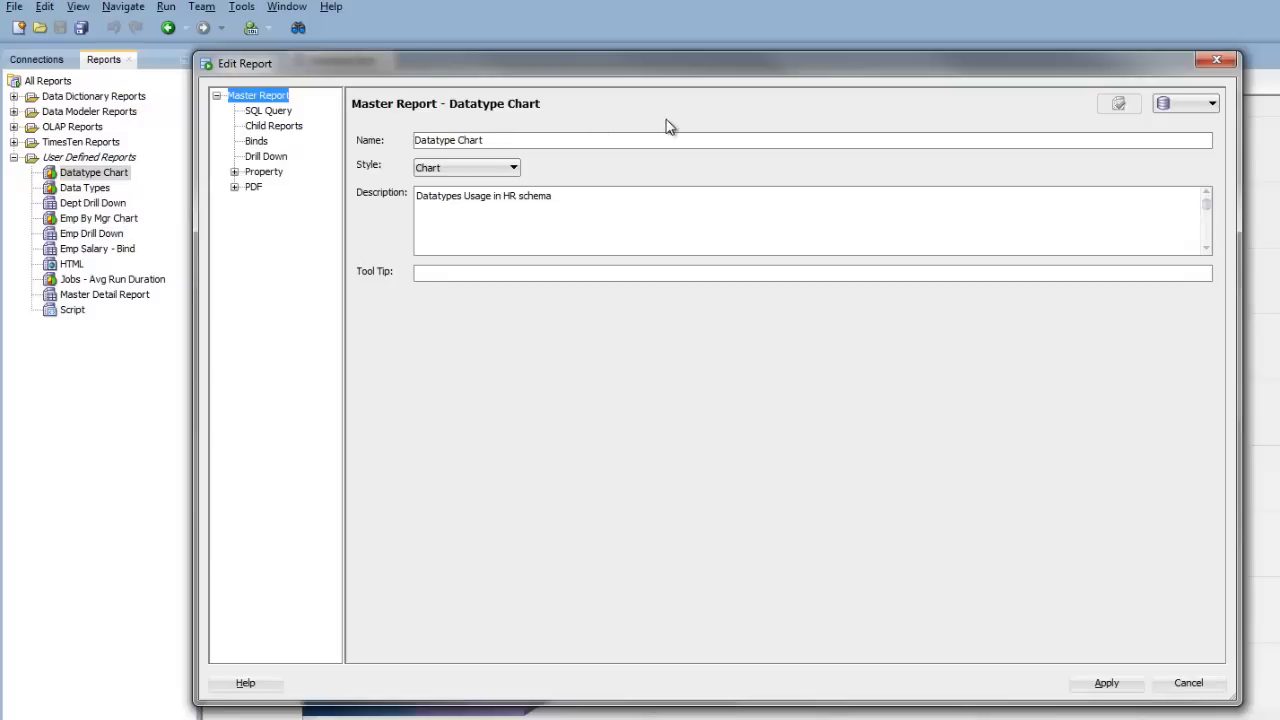
mouse_move(664, 180)
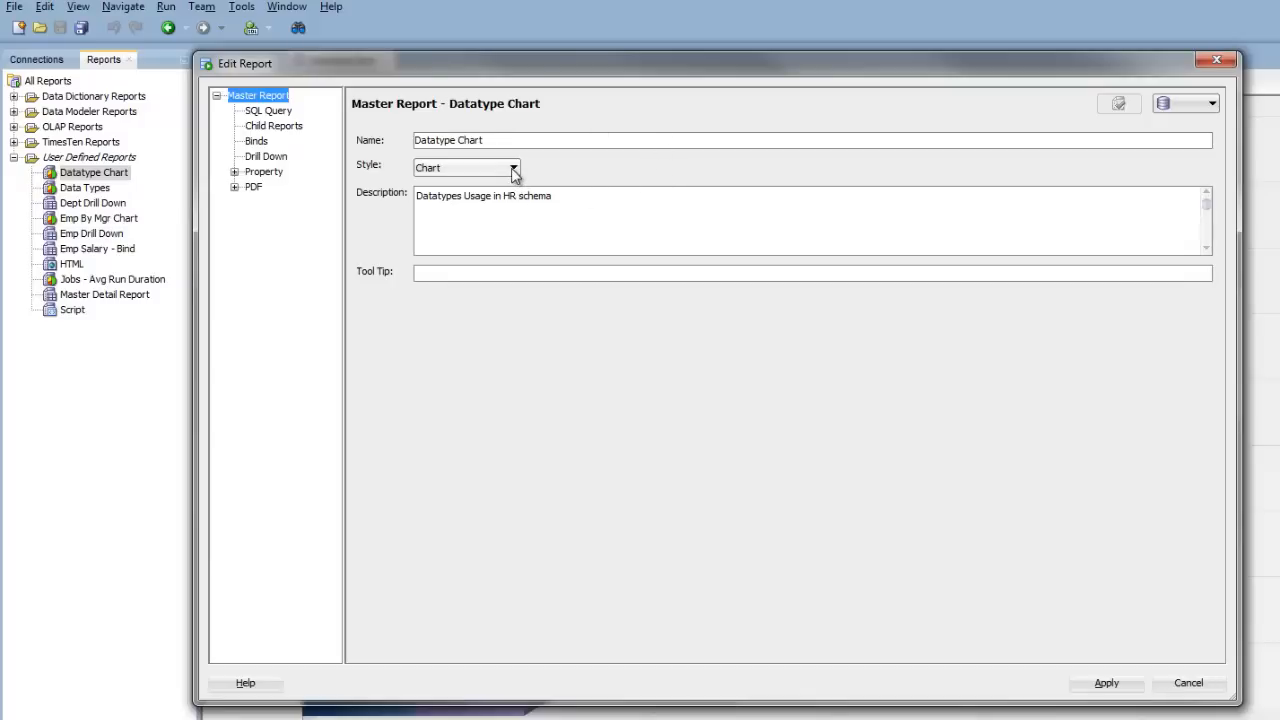
left_click(512, 168)
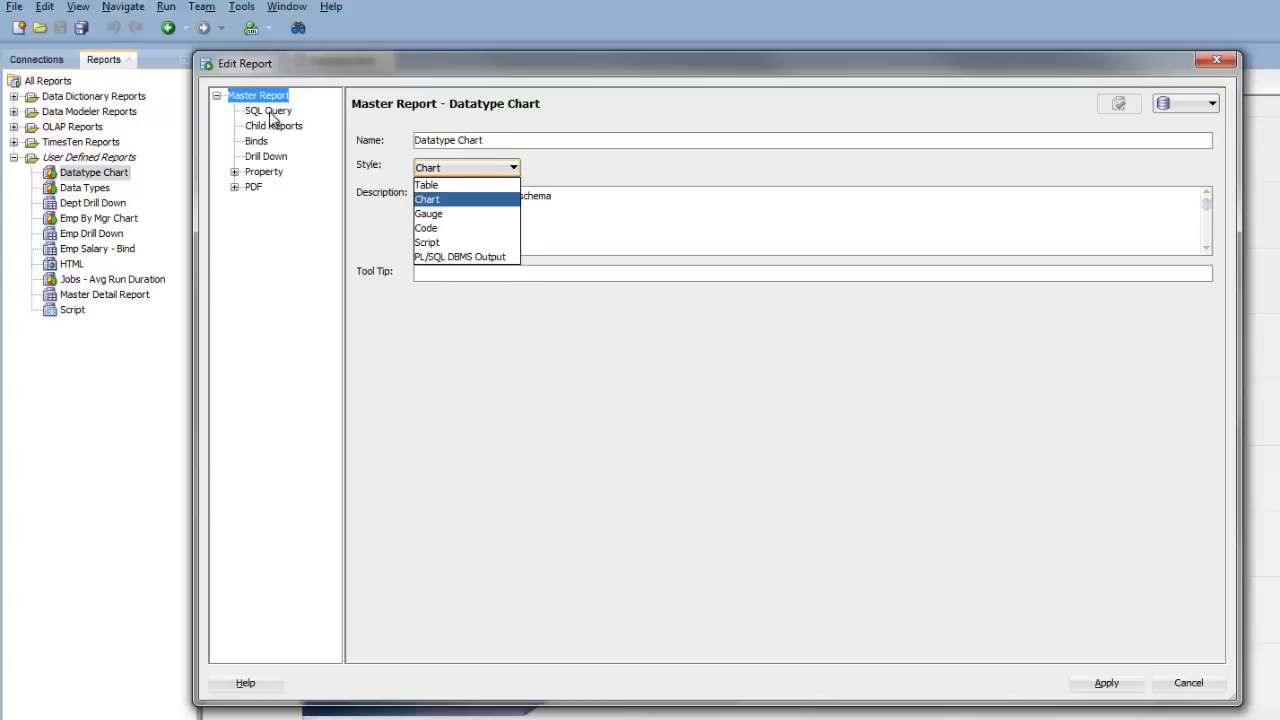
left_click(268, 110)
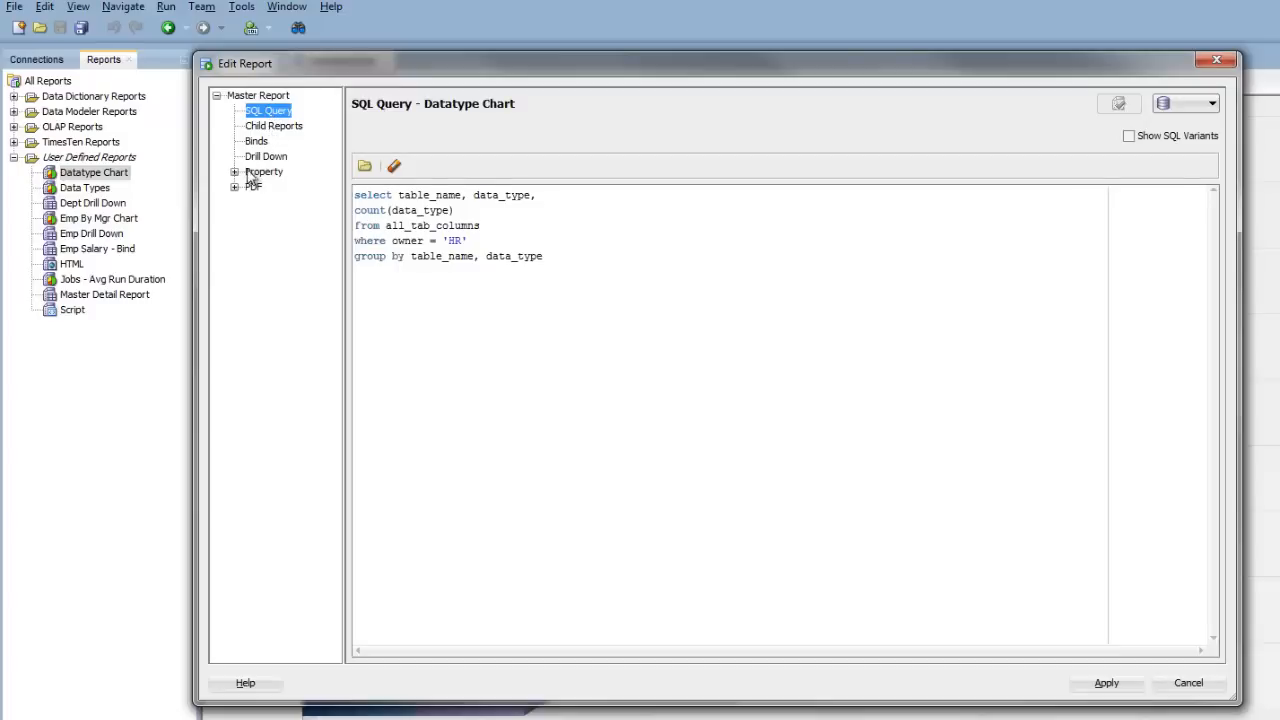
Set the chart type to Bar - Vertical Stack in the Property settings.
left_click(236, 172)
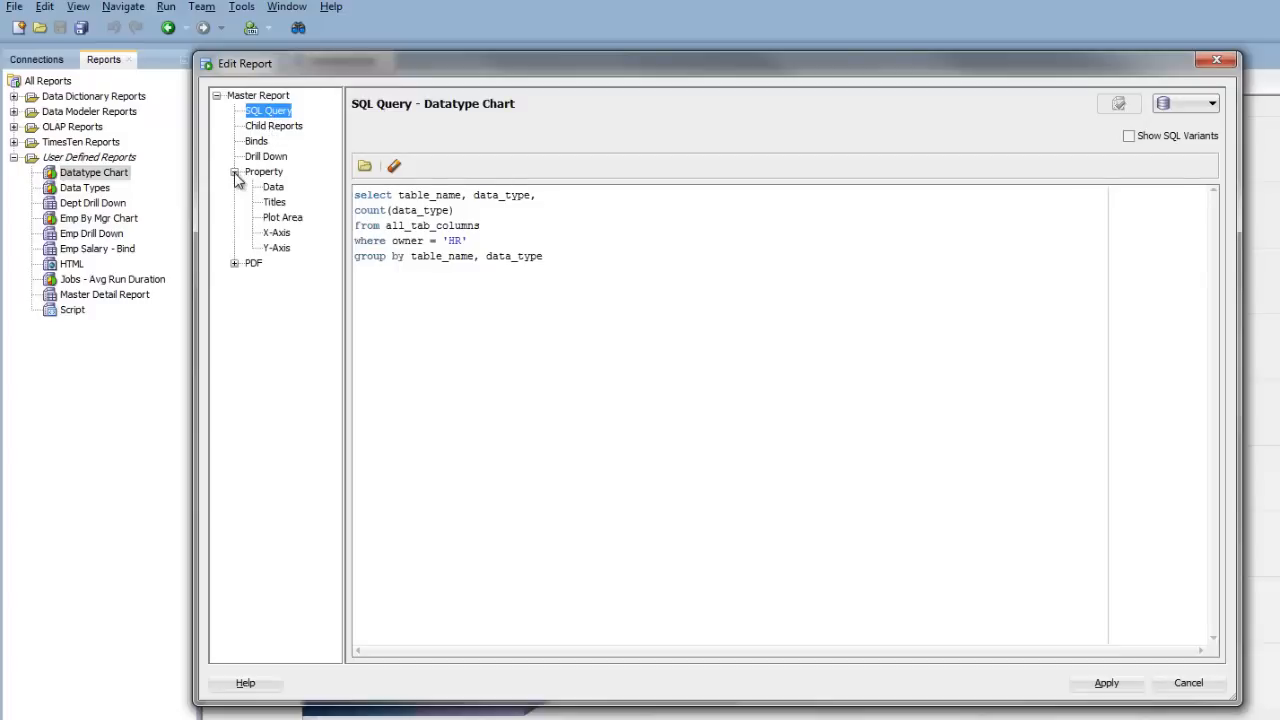
left_click(264, 172)
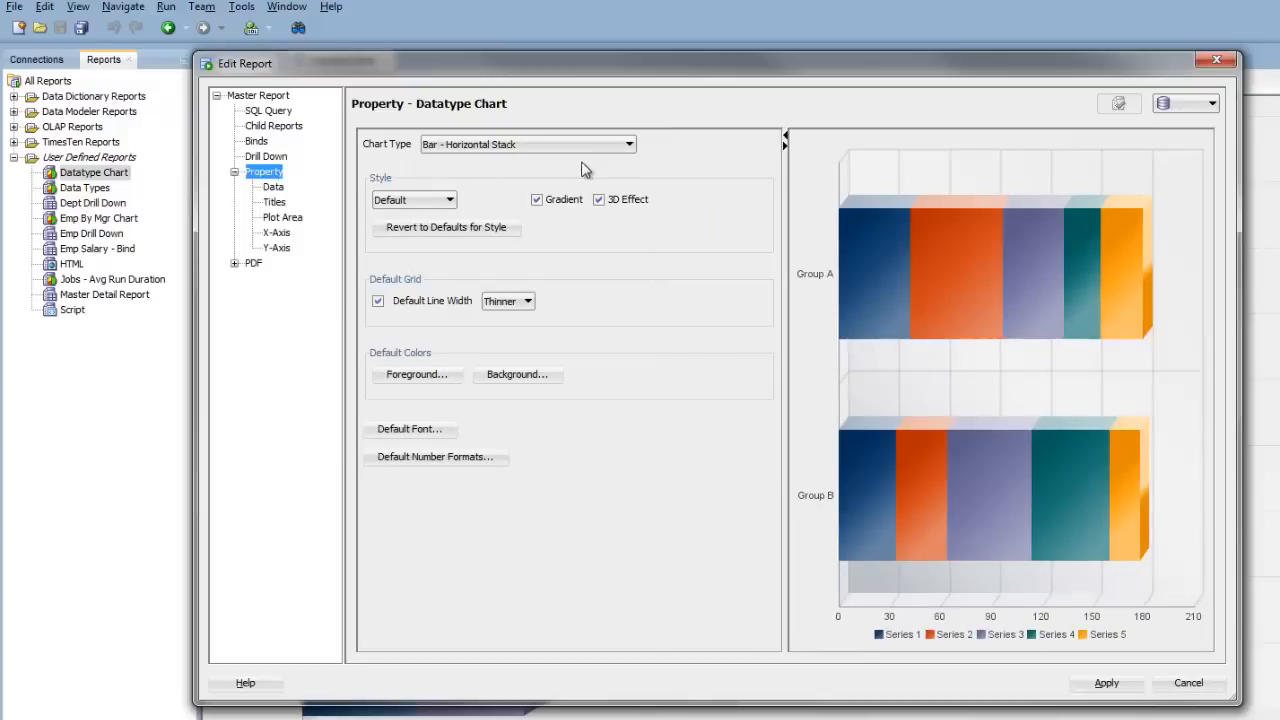
mouse_move(696, 166)
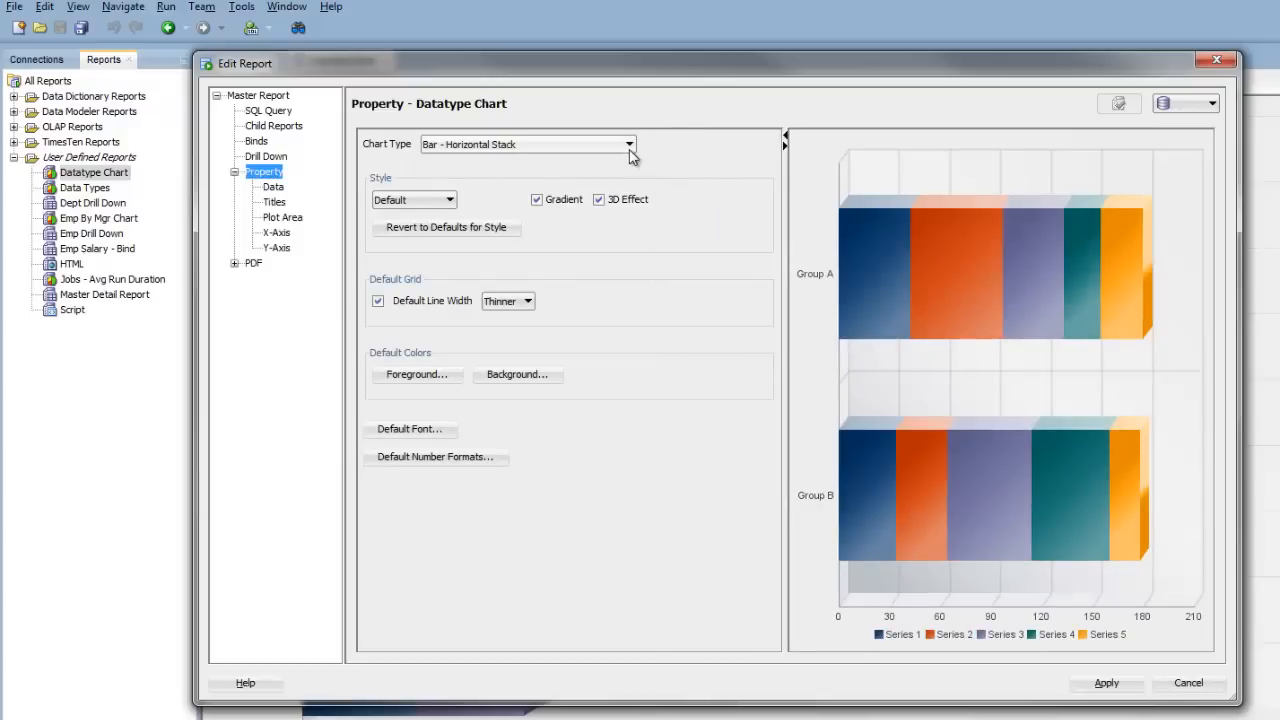
left_click(628, 144)
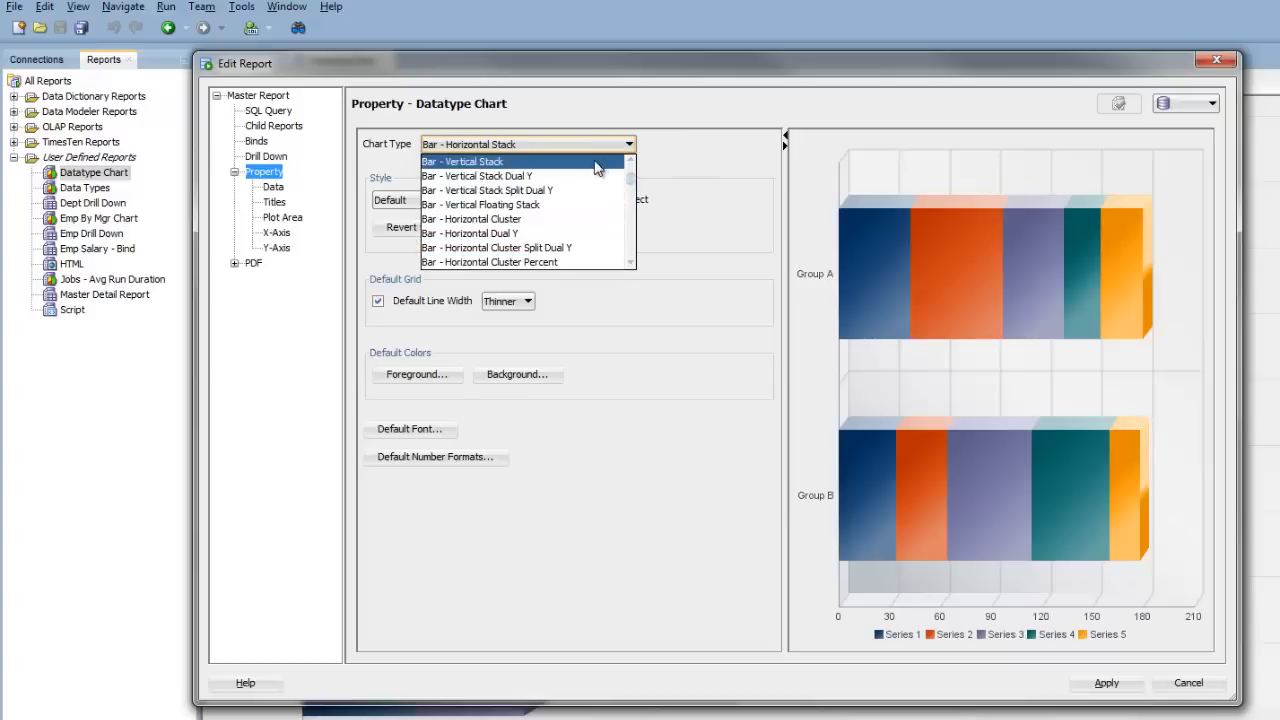
left_click(462, 160)
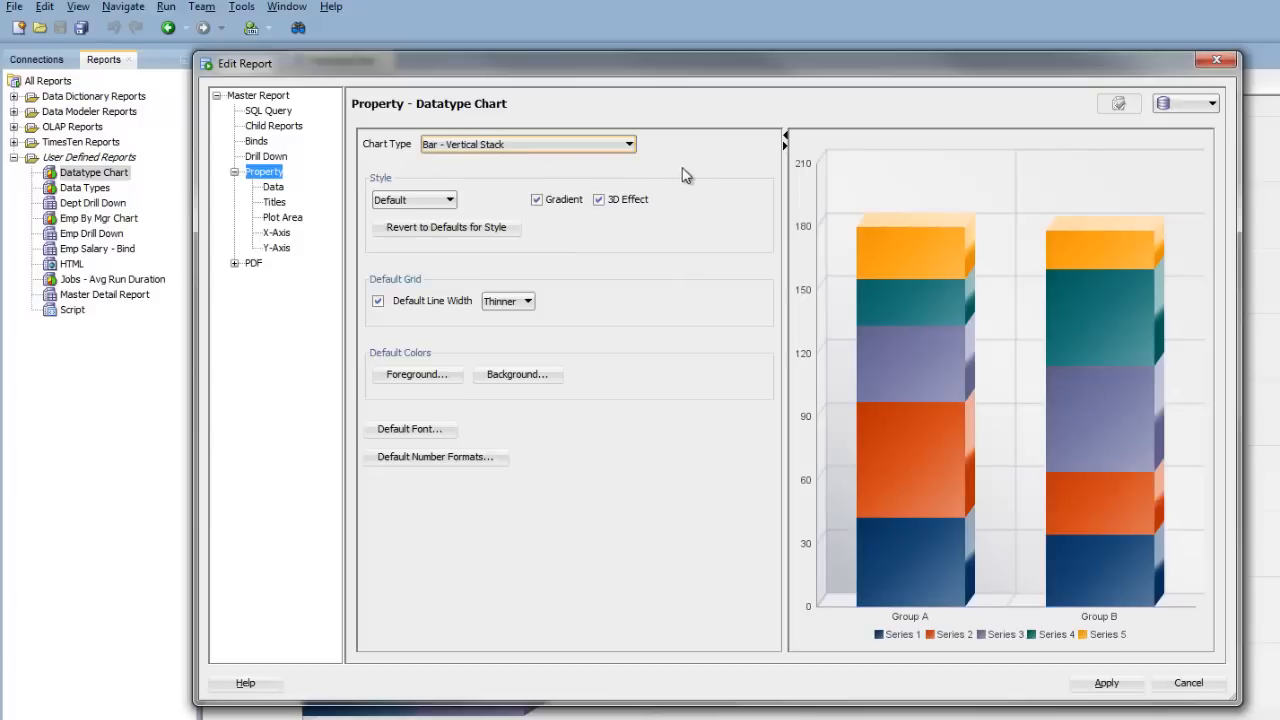
mouse_move(812, 150)
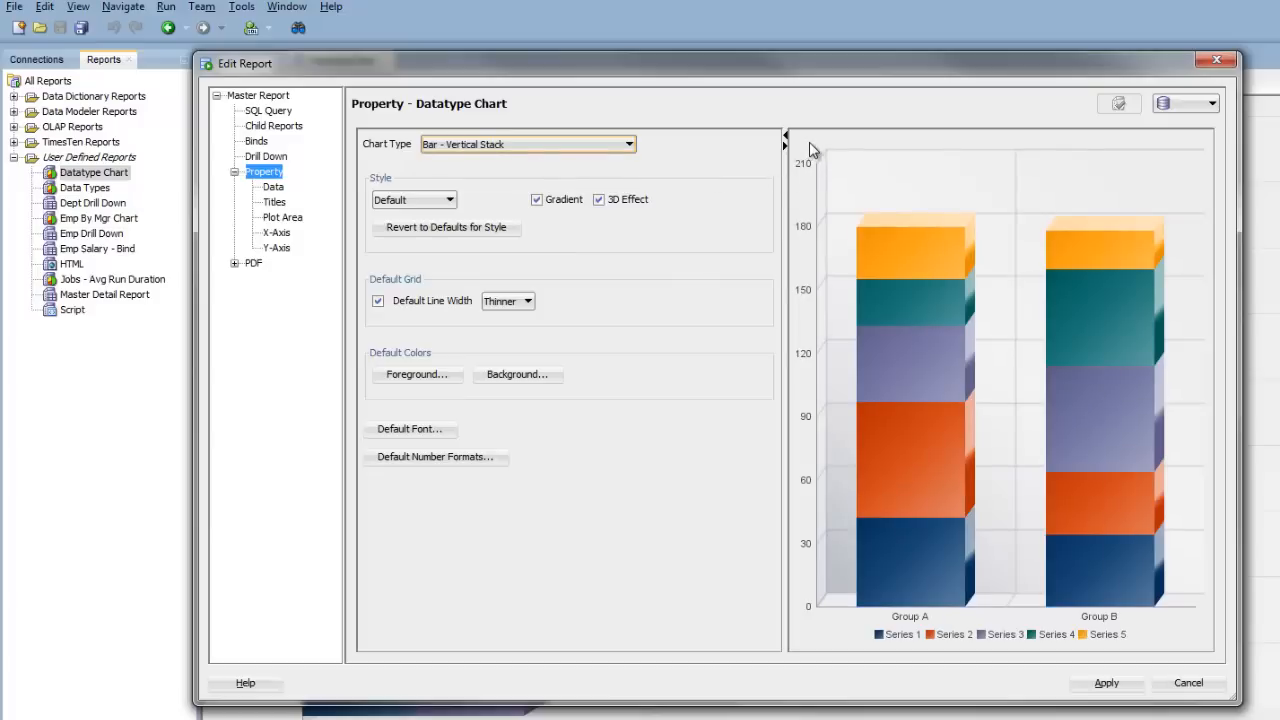
mouse_move(804, 156)
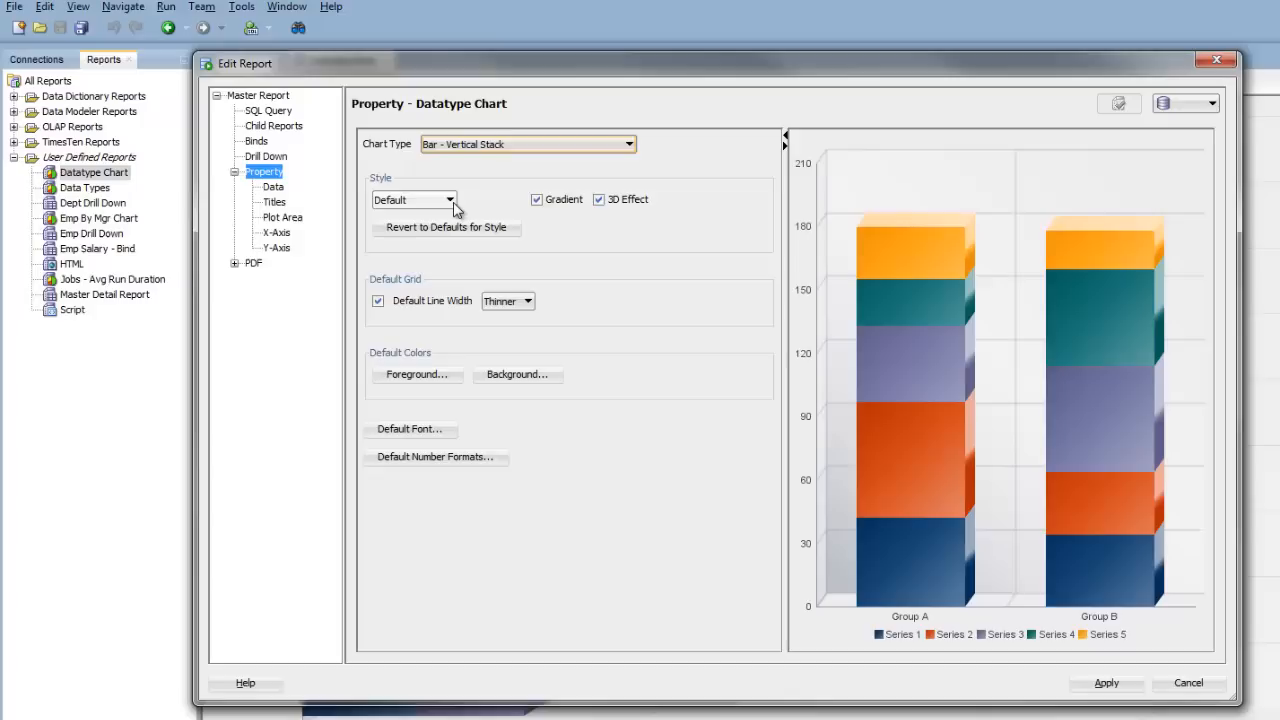
Keep the Default colour style, remove gradient shading, keep 3D effect on and pick a blue foreground.
left_click(448, 200)
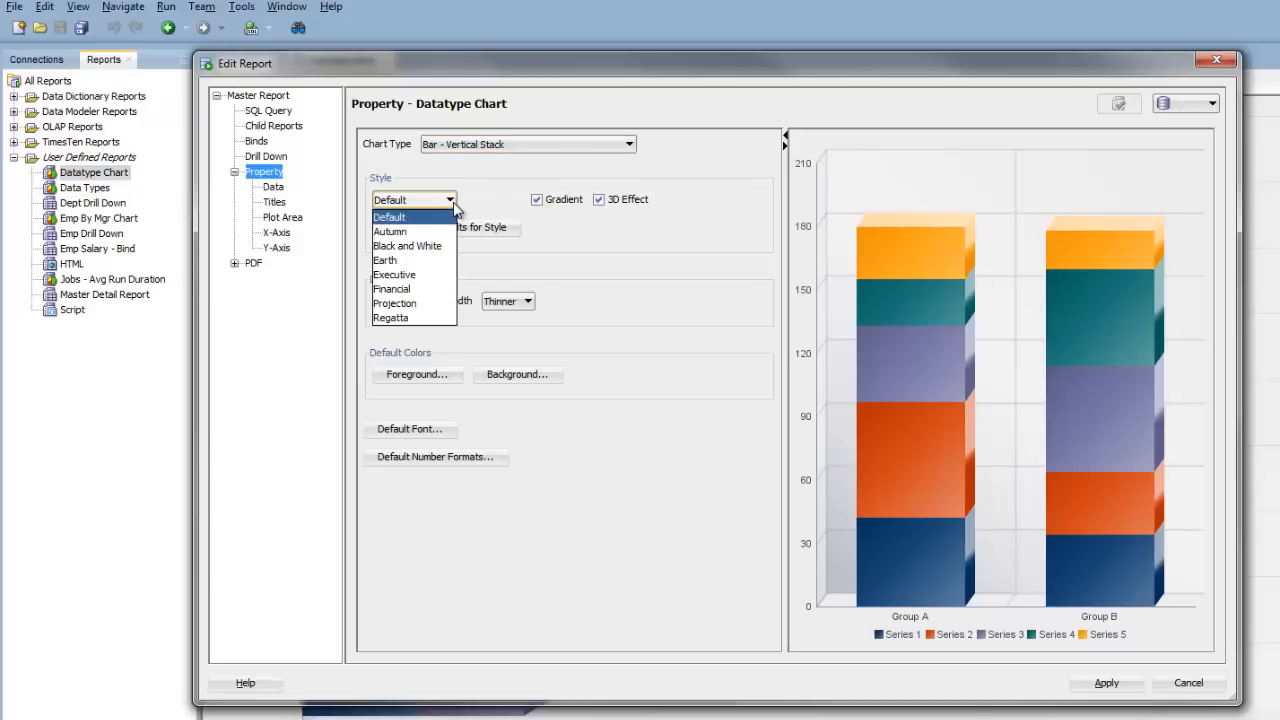
left_click(388, 216)
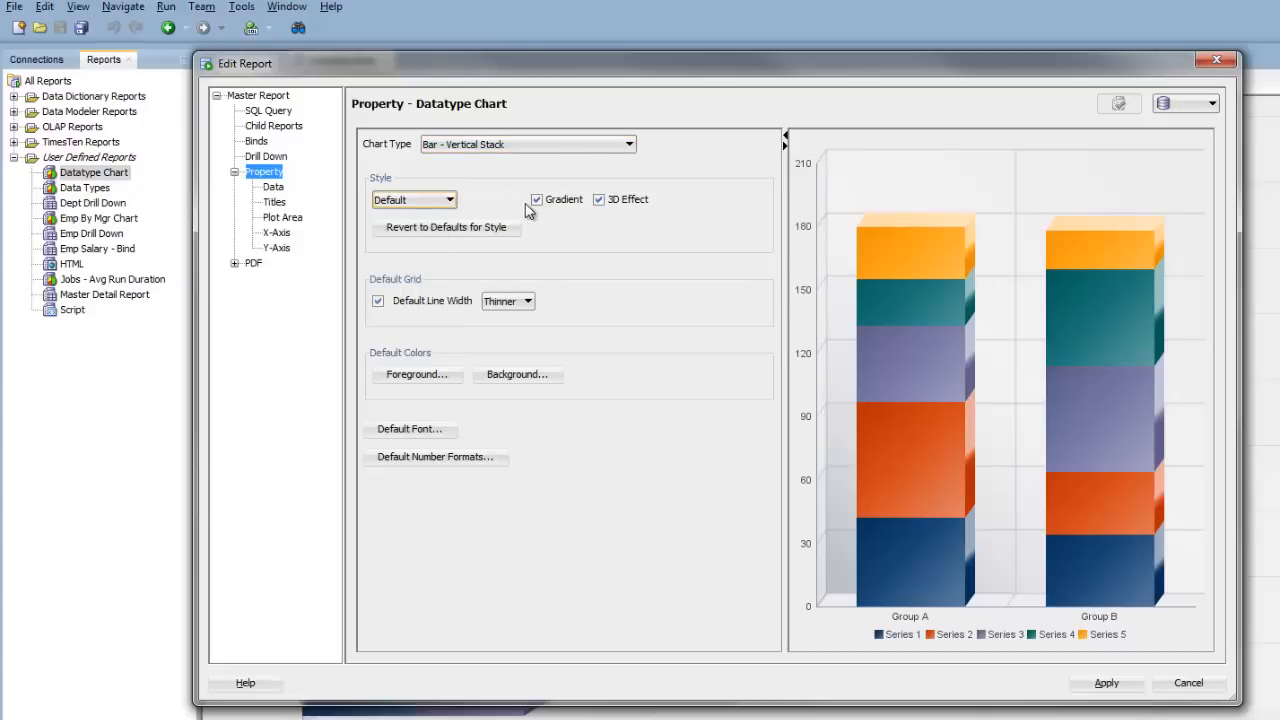
left_click(536, 200)
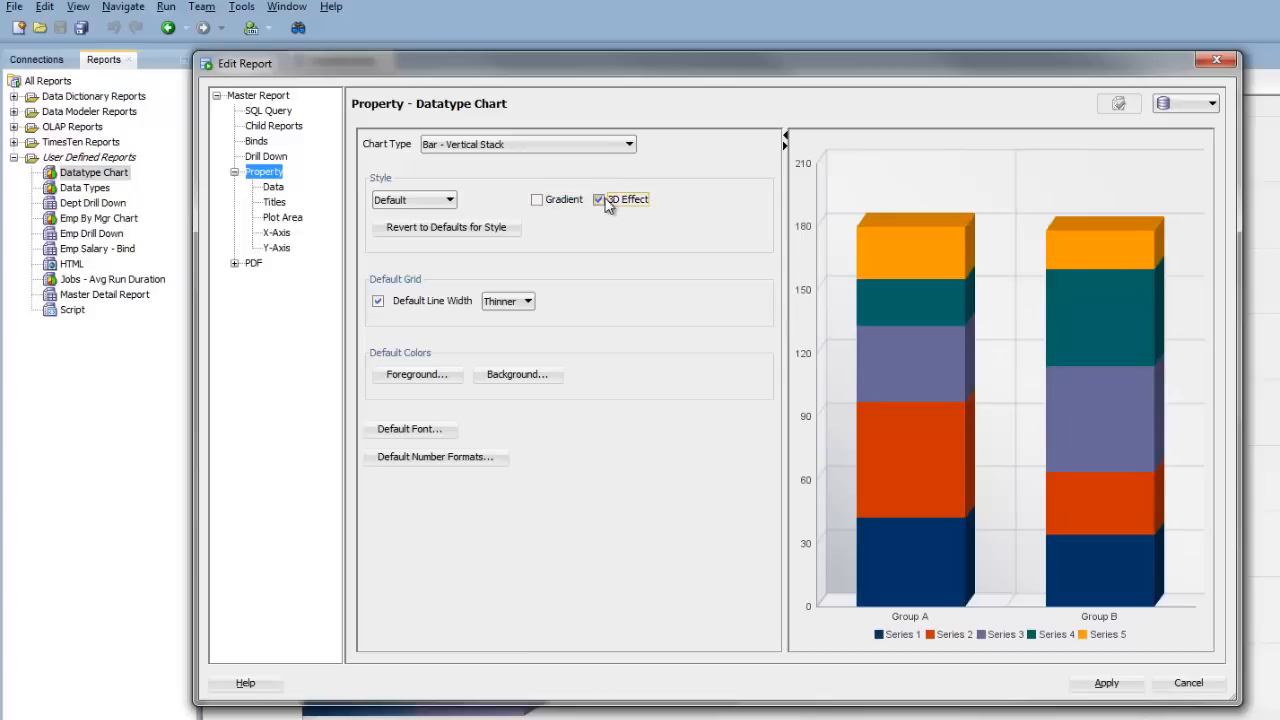
left_click(598, 200)
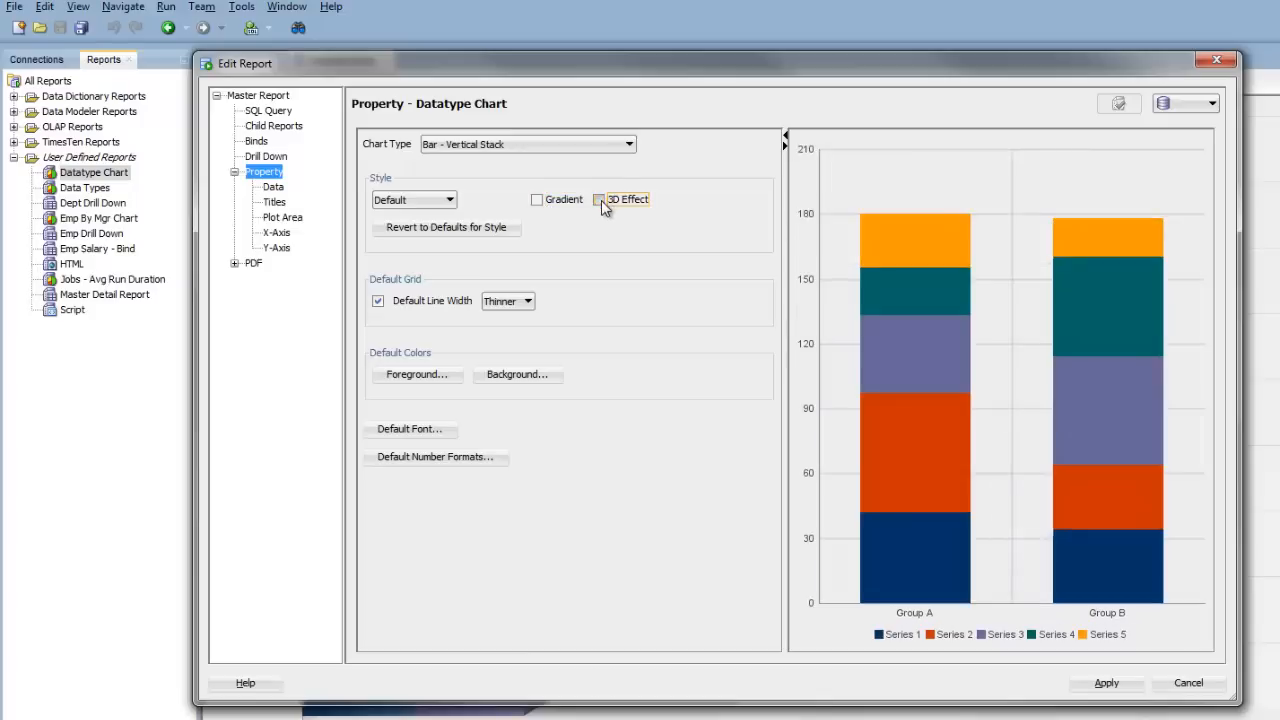
left_click(598, 200)
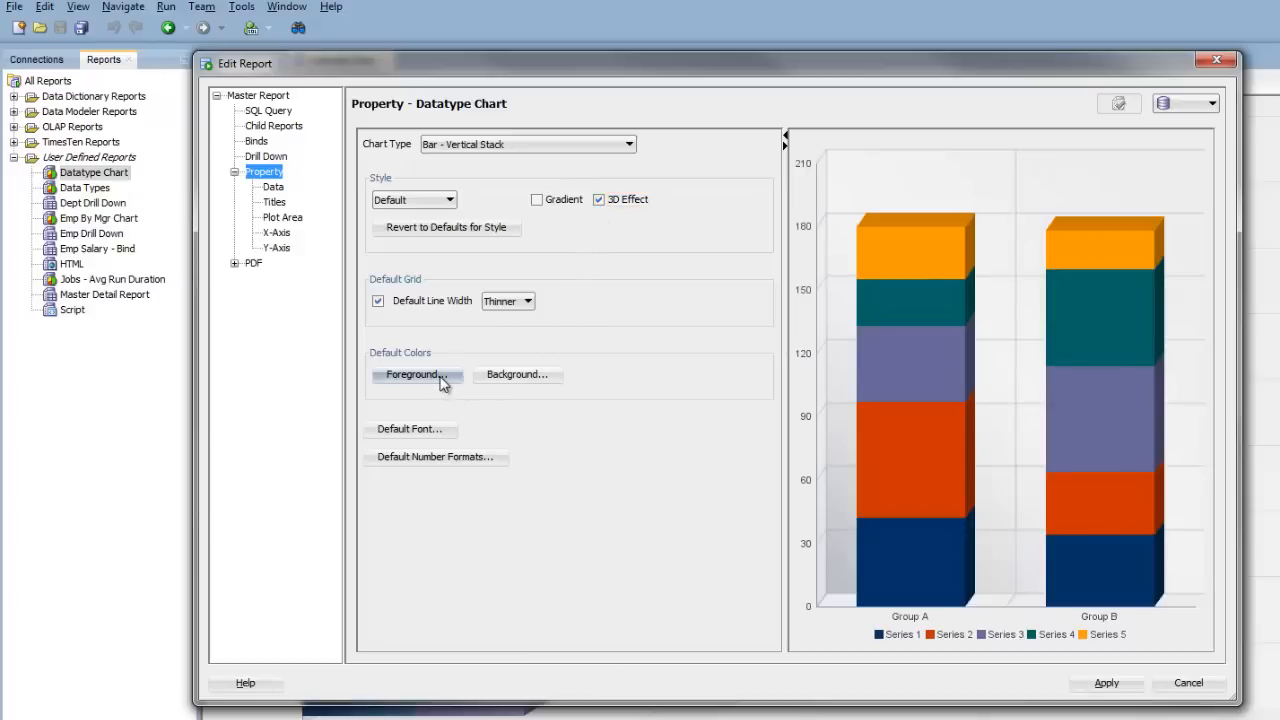
left_click(412, 374)
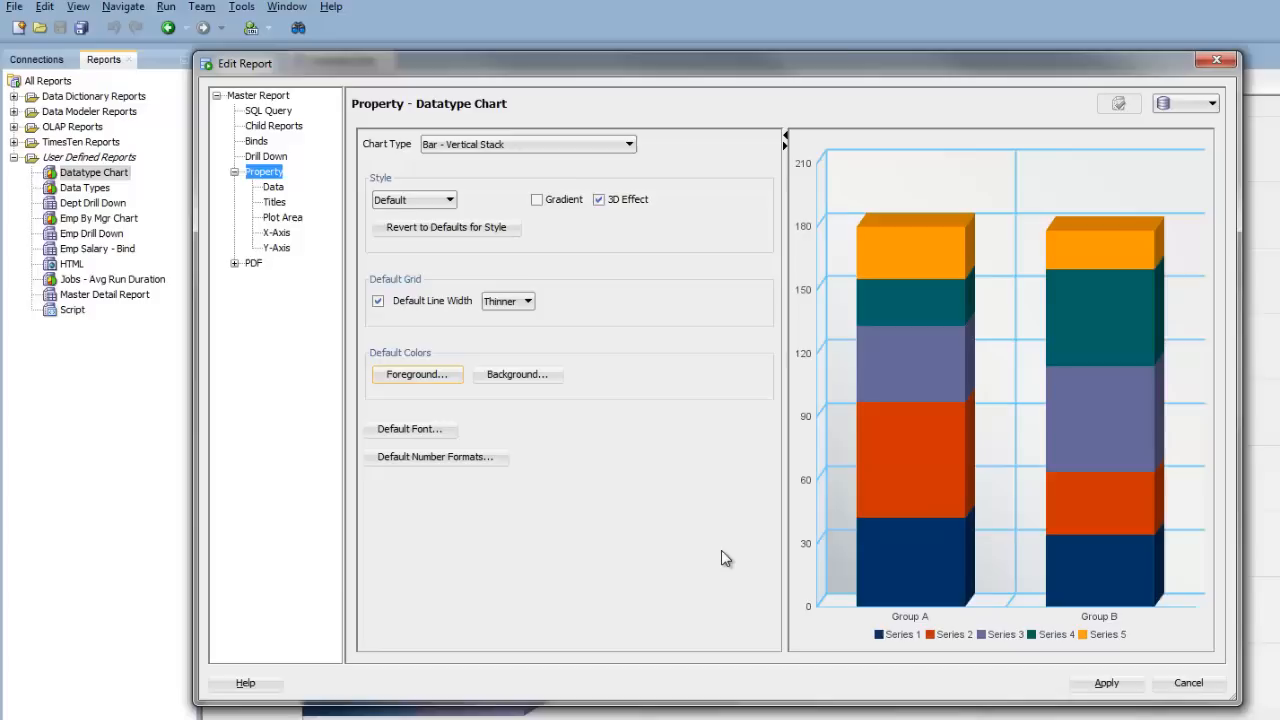
mouse_move(520, 446)
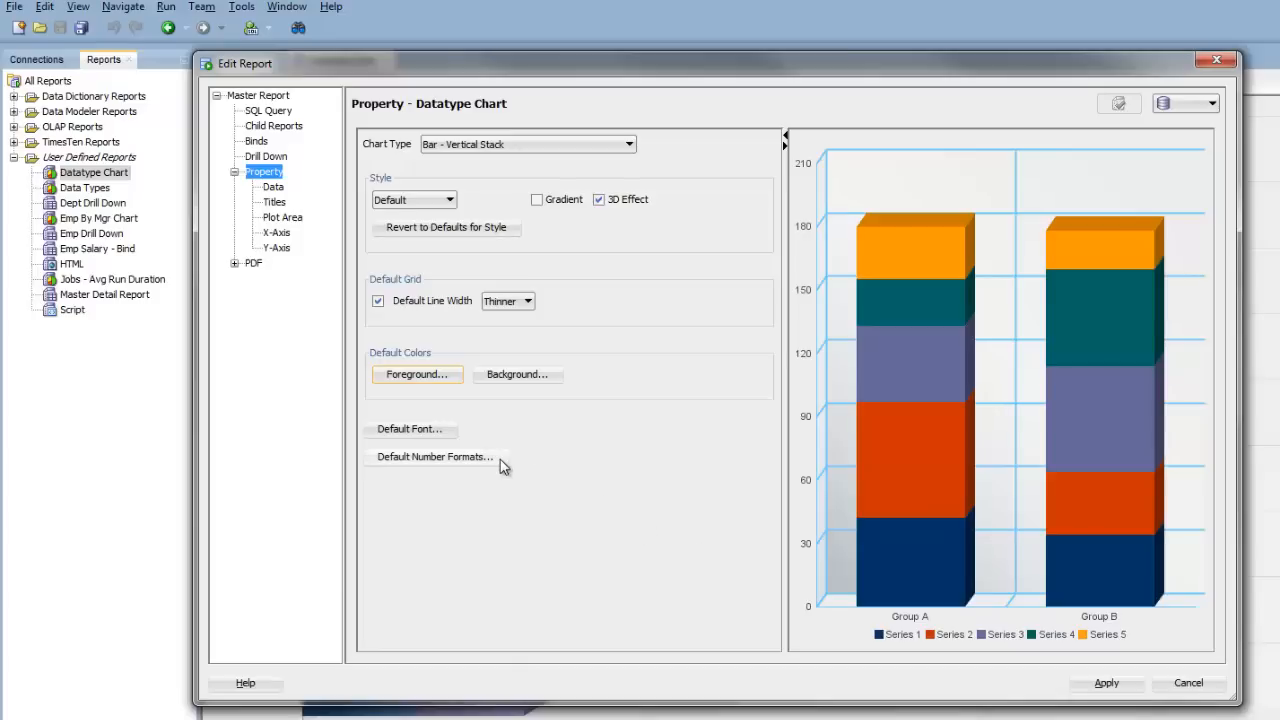
Show the Data mapping settings with a live preview from the HR connection.
left_click(272, 188)
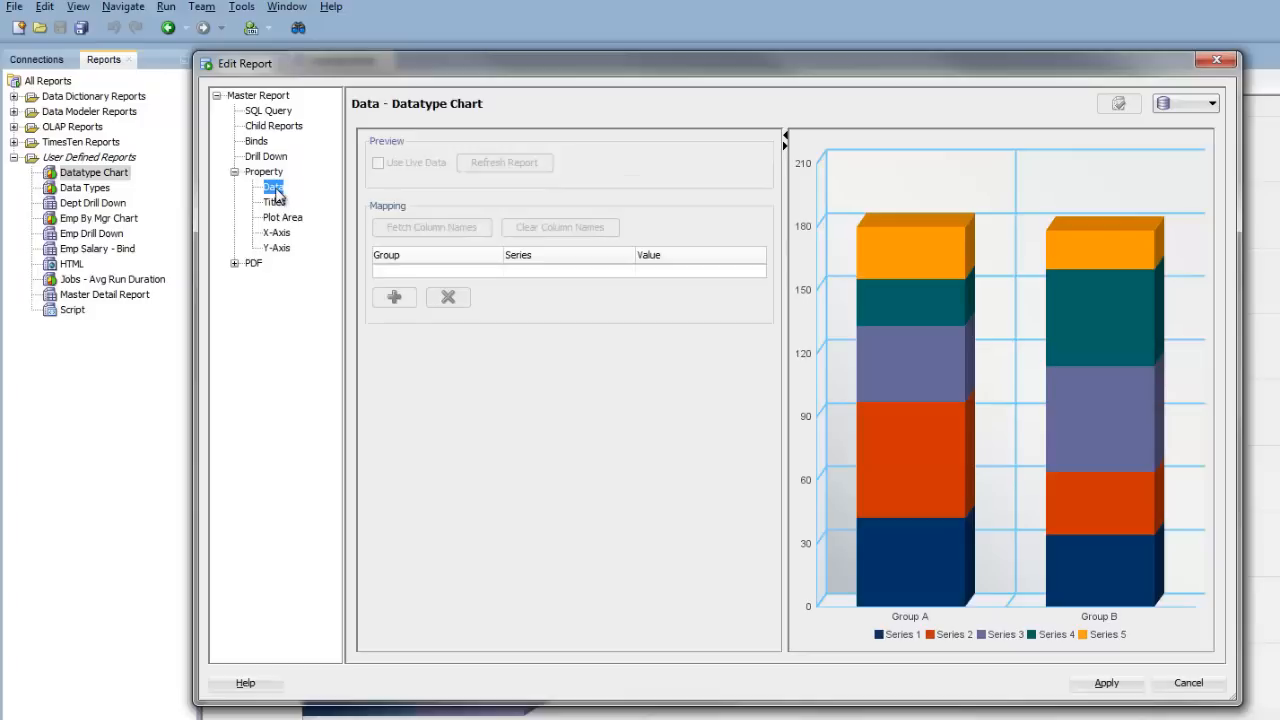
mouse_move(750, 198)
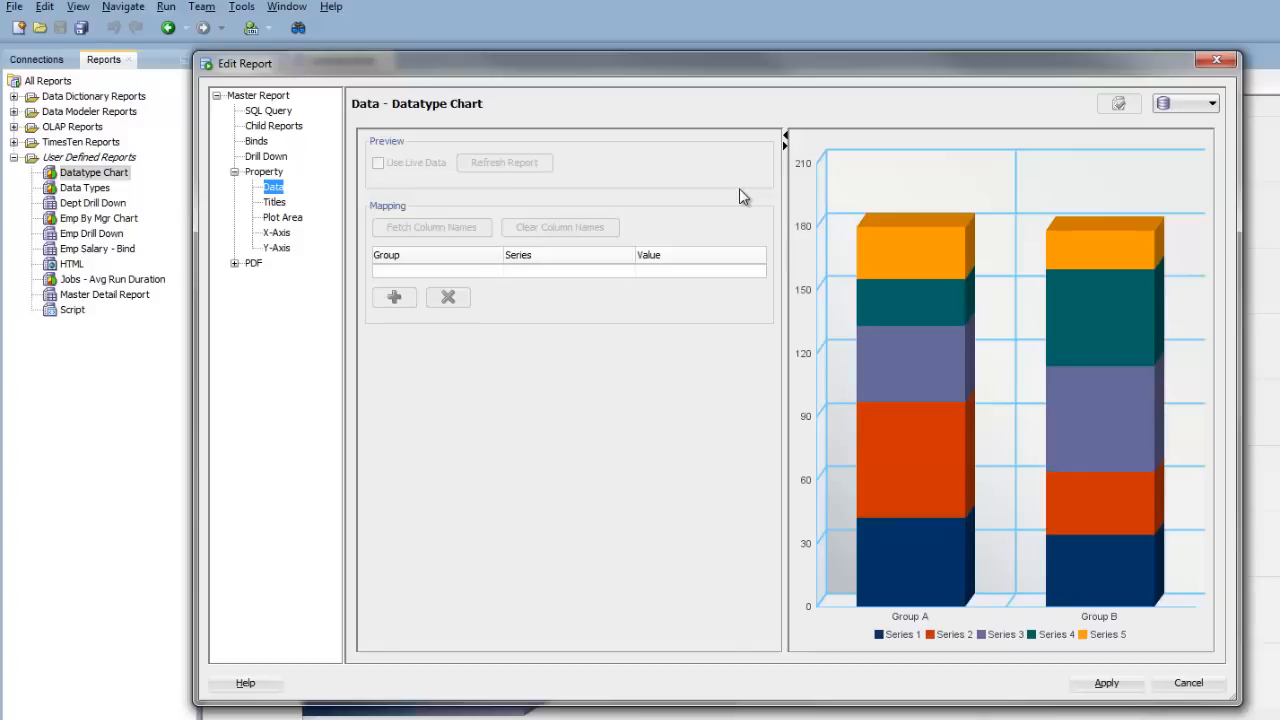
left_click(1210, 104)
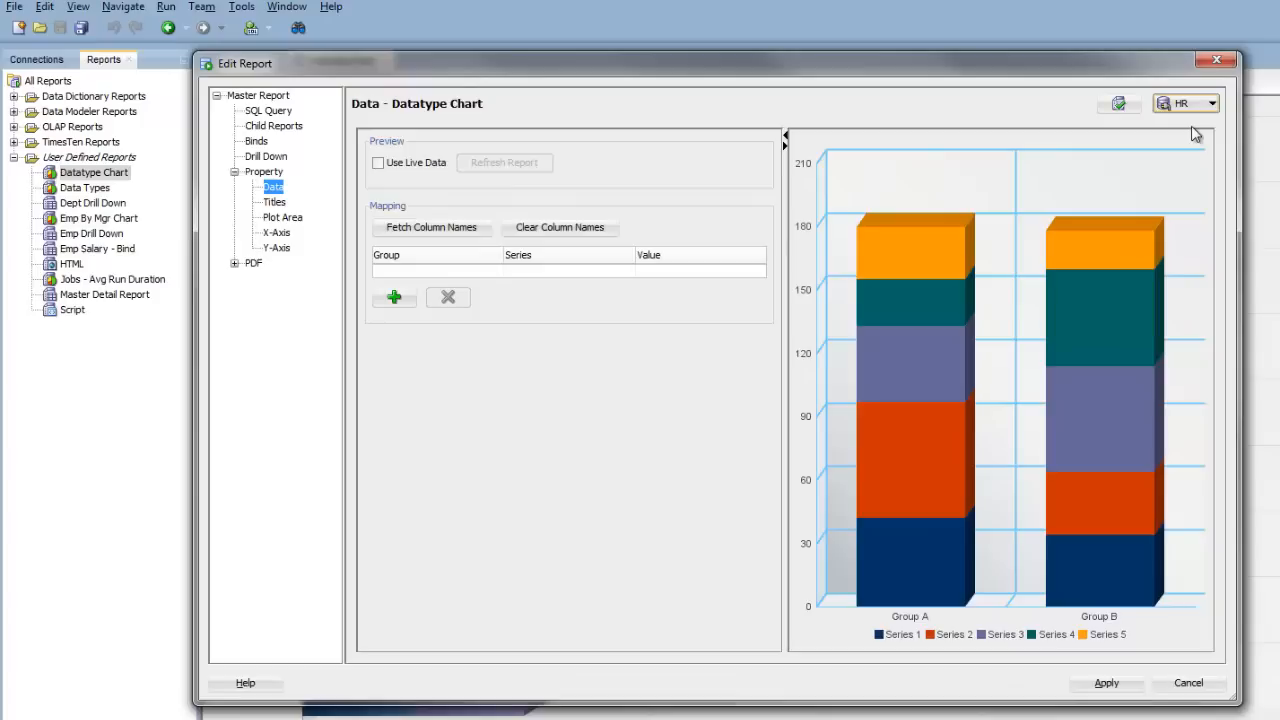
mouse_move(464, 200)
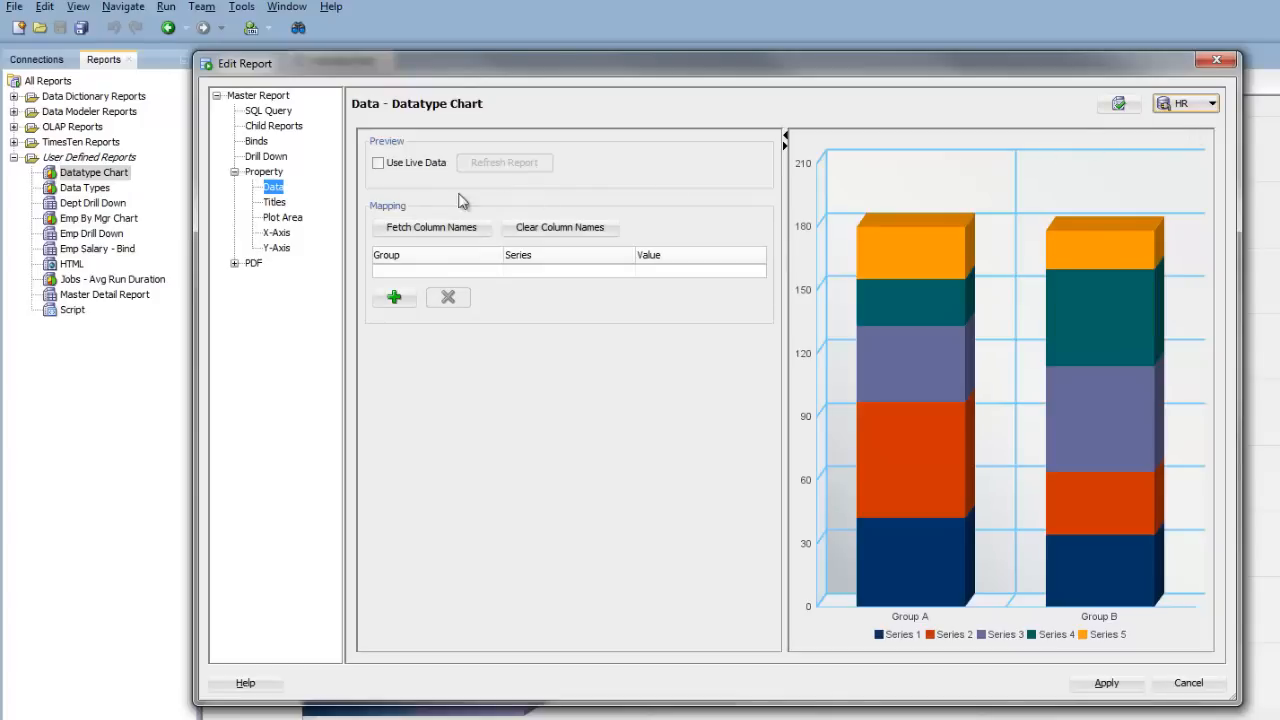
left_click(378, 162)
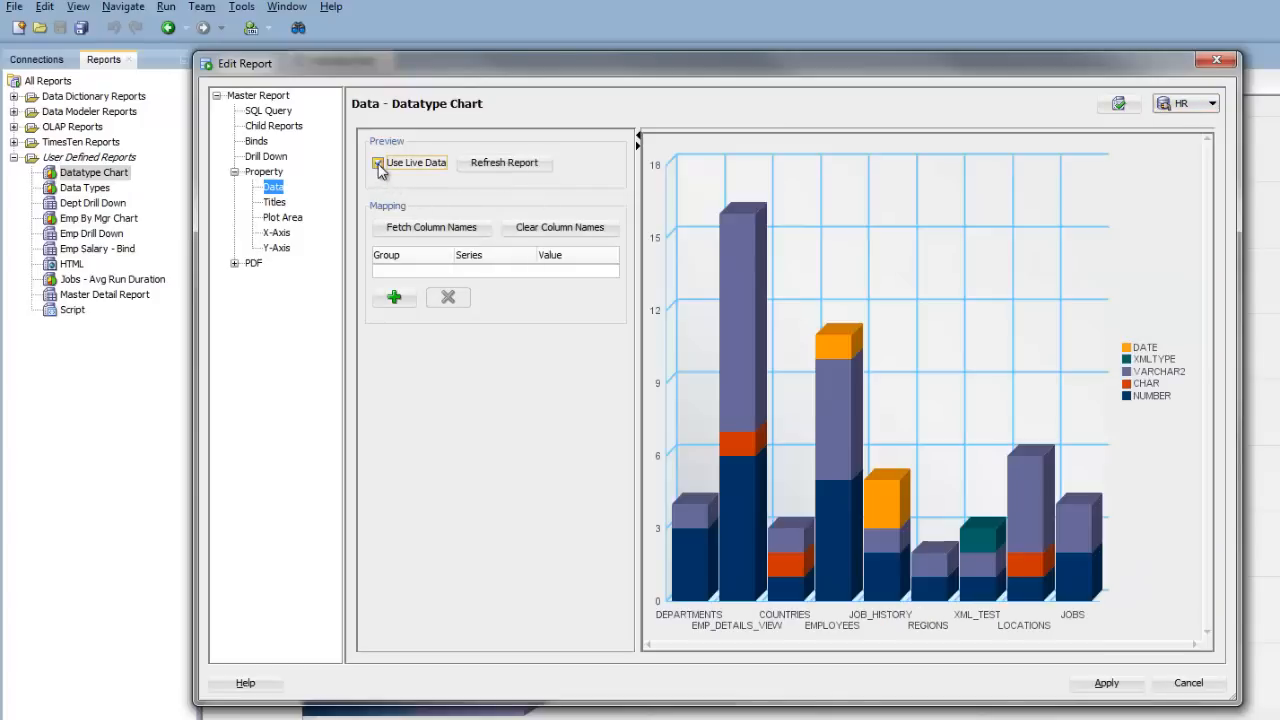
left_click(378, 162)
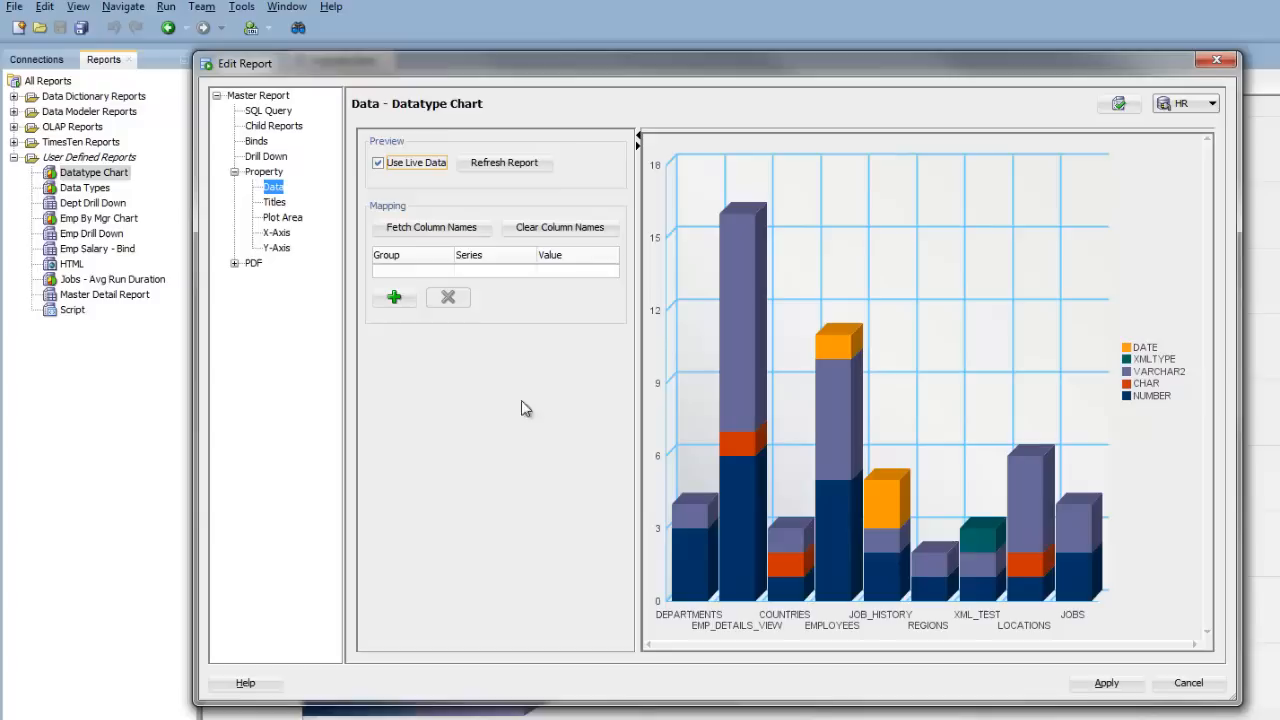
mouse_move(576, 532)
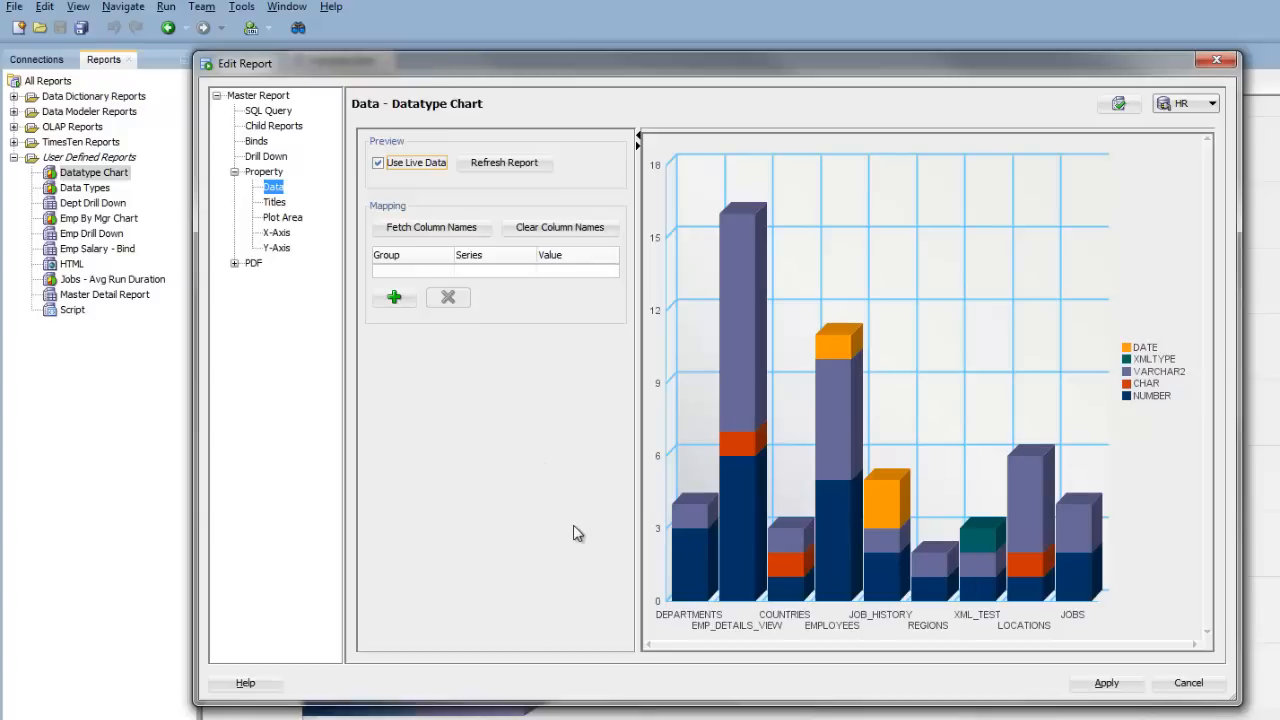
mouse_move(608, 608)
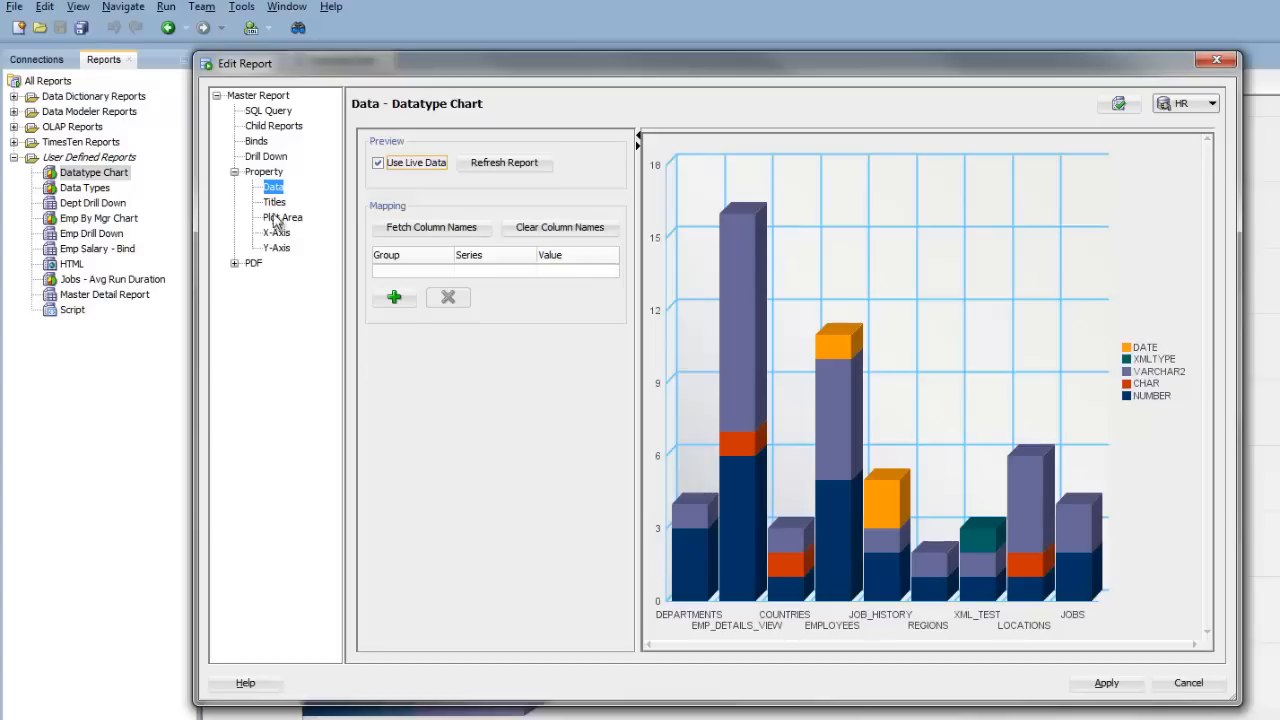
Add the graph title 'Datatype Chart' and set the legend position to Bottom.
left_click(272, 202)
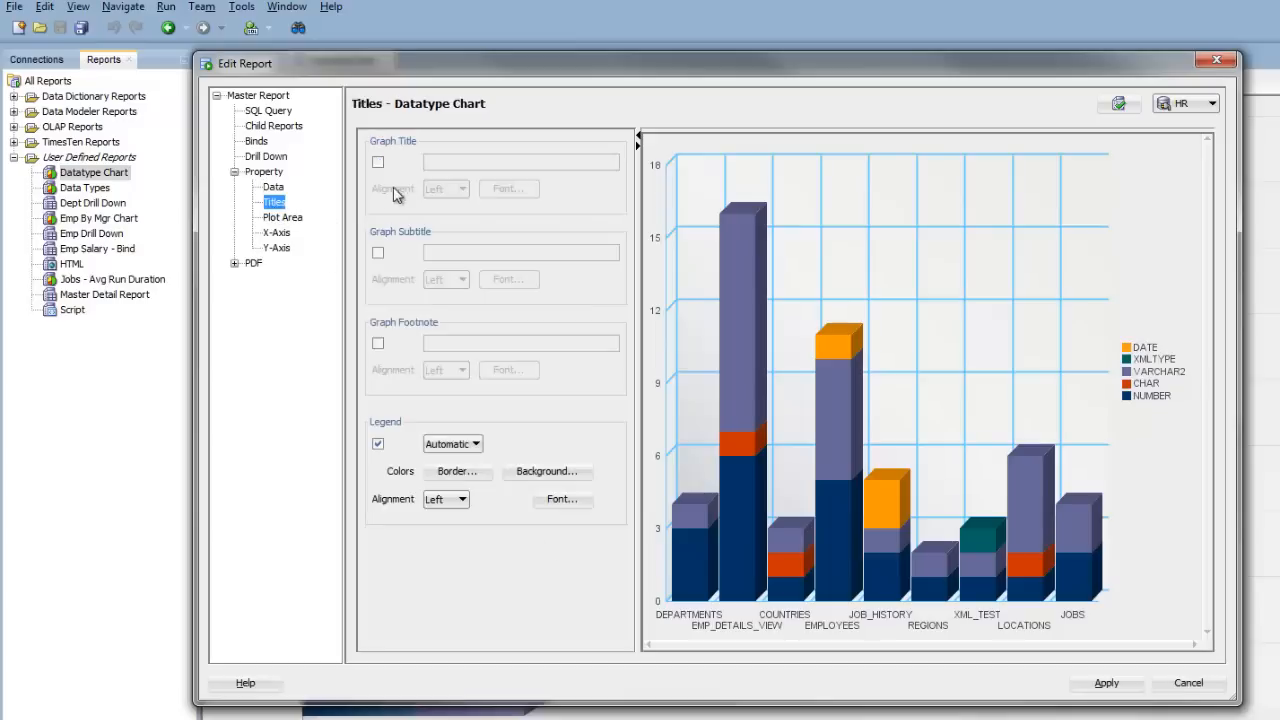
left_click(378, 162)
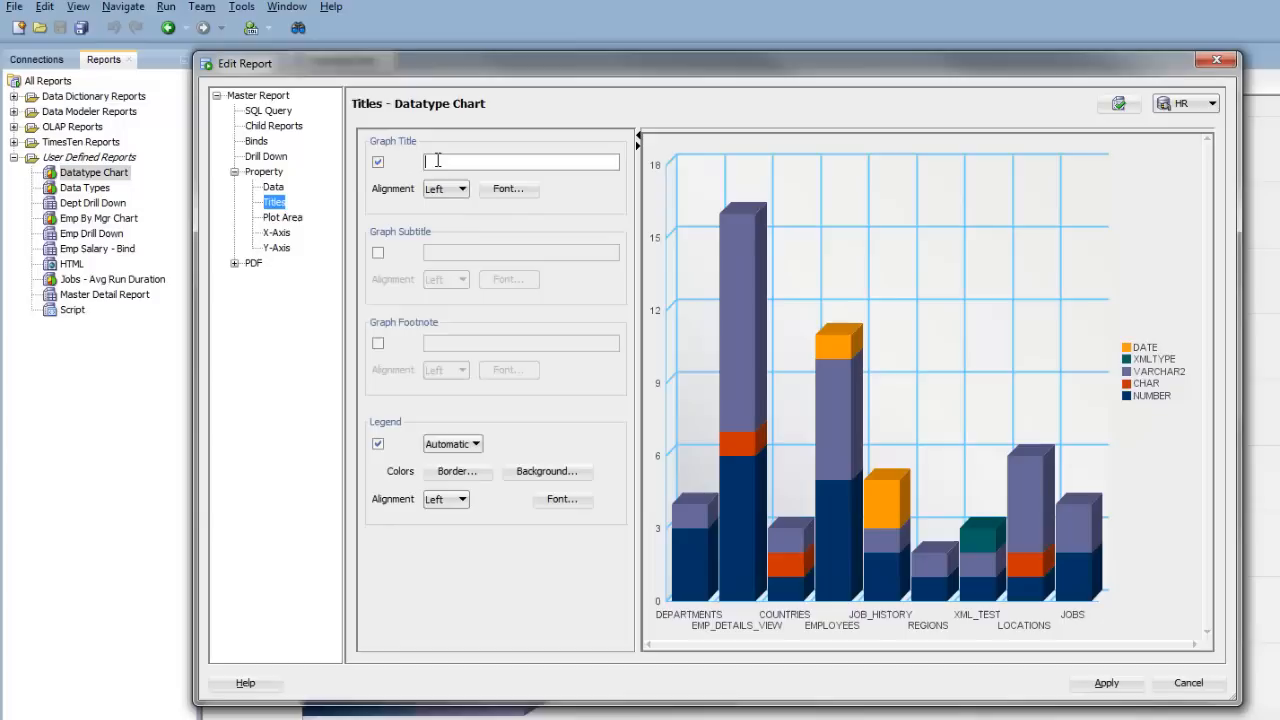
type("Datatype Chart")
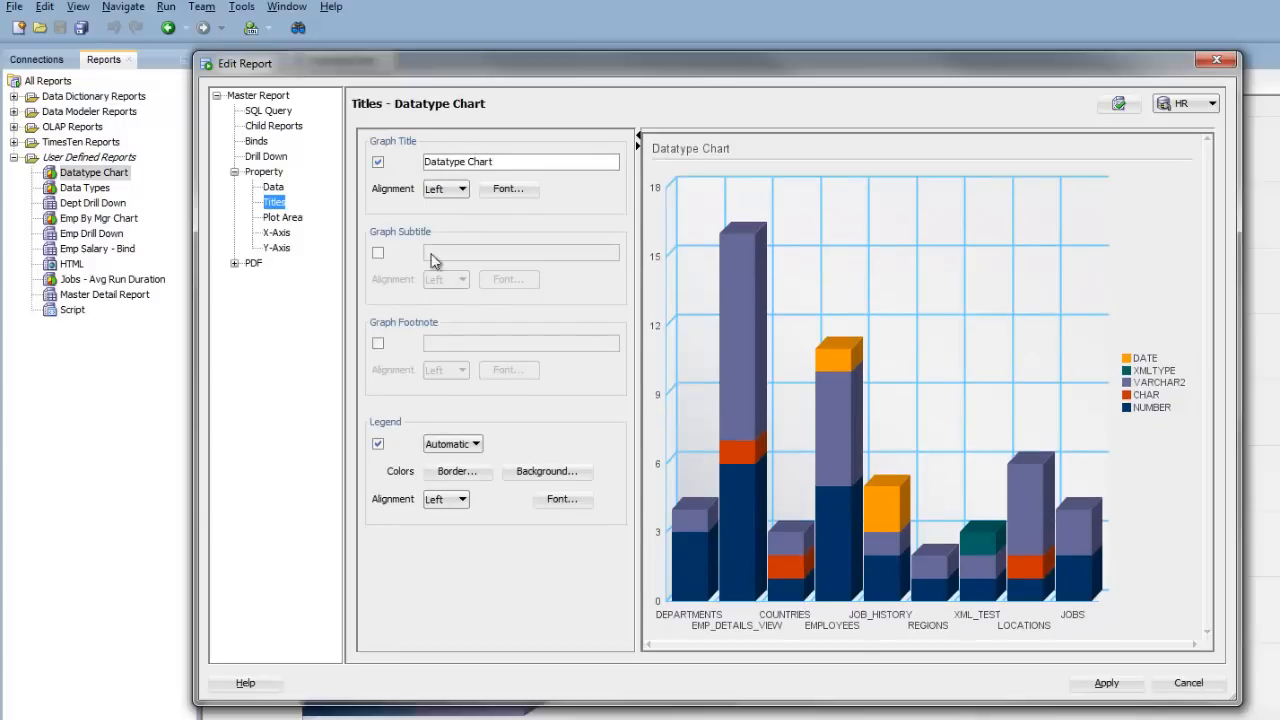
mouse_move(436, 388)
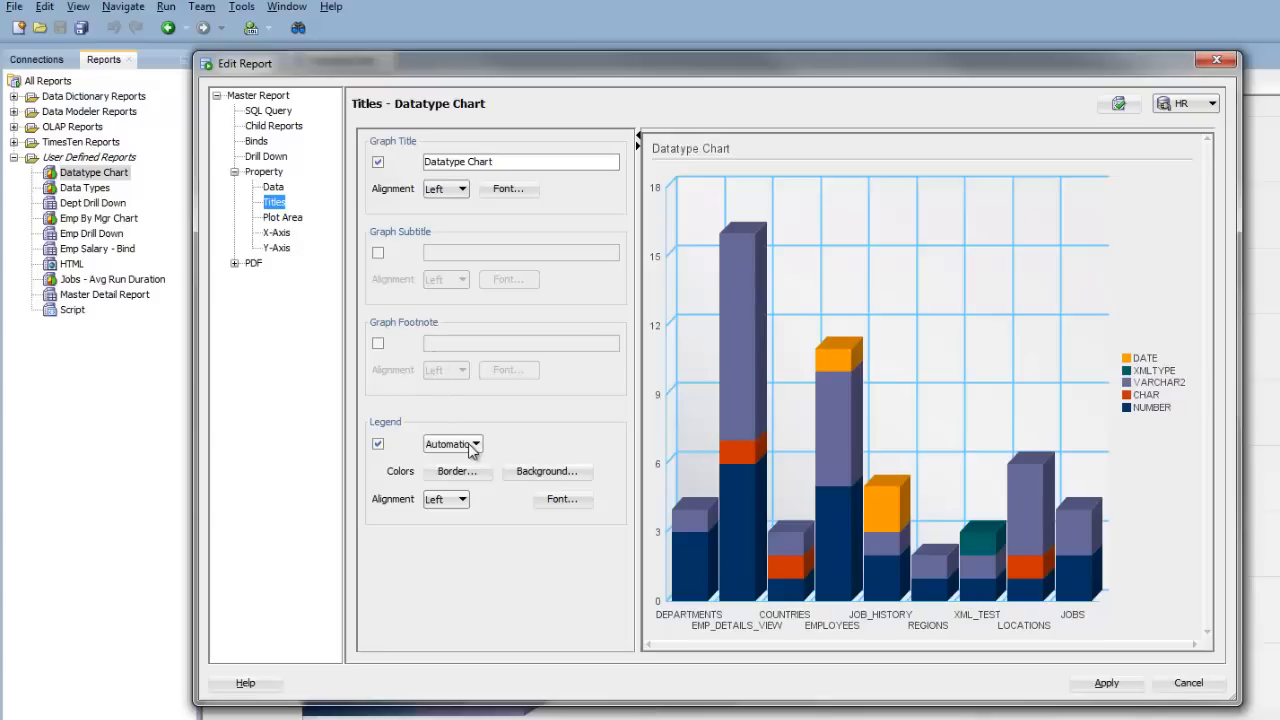
left_click(462, 444)
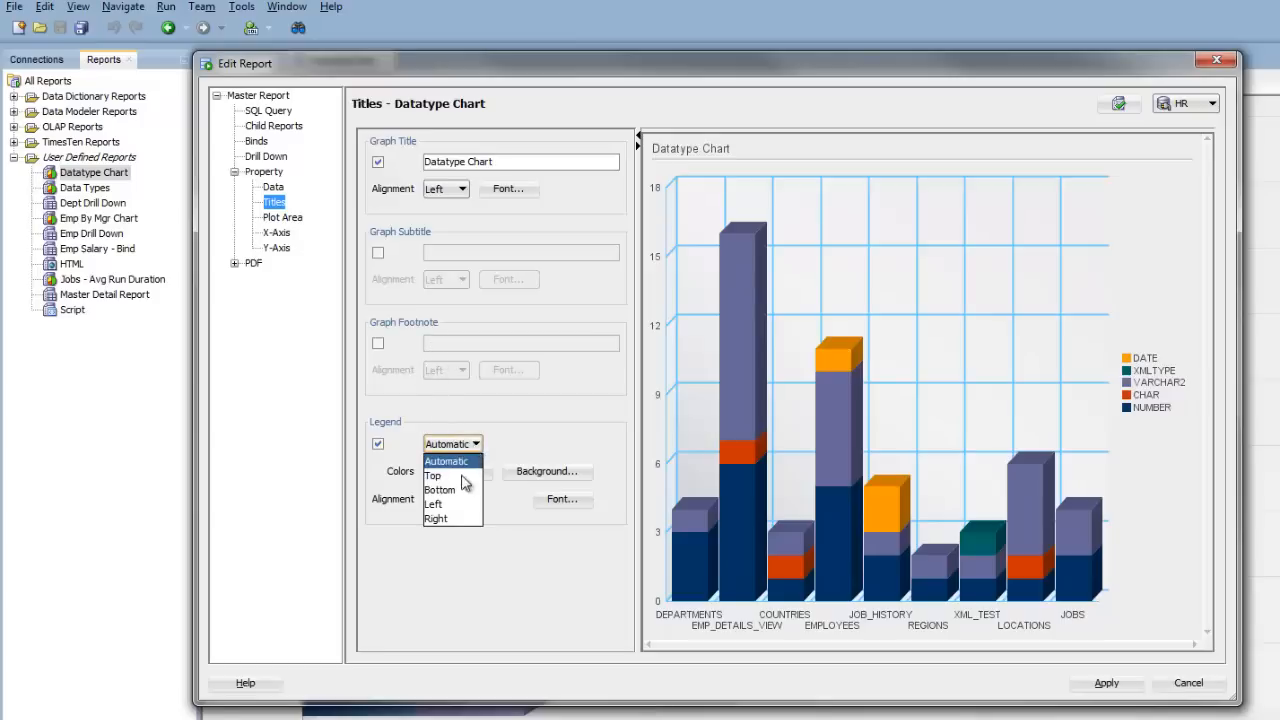
left_click(440, 488)
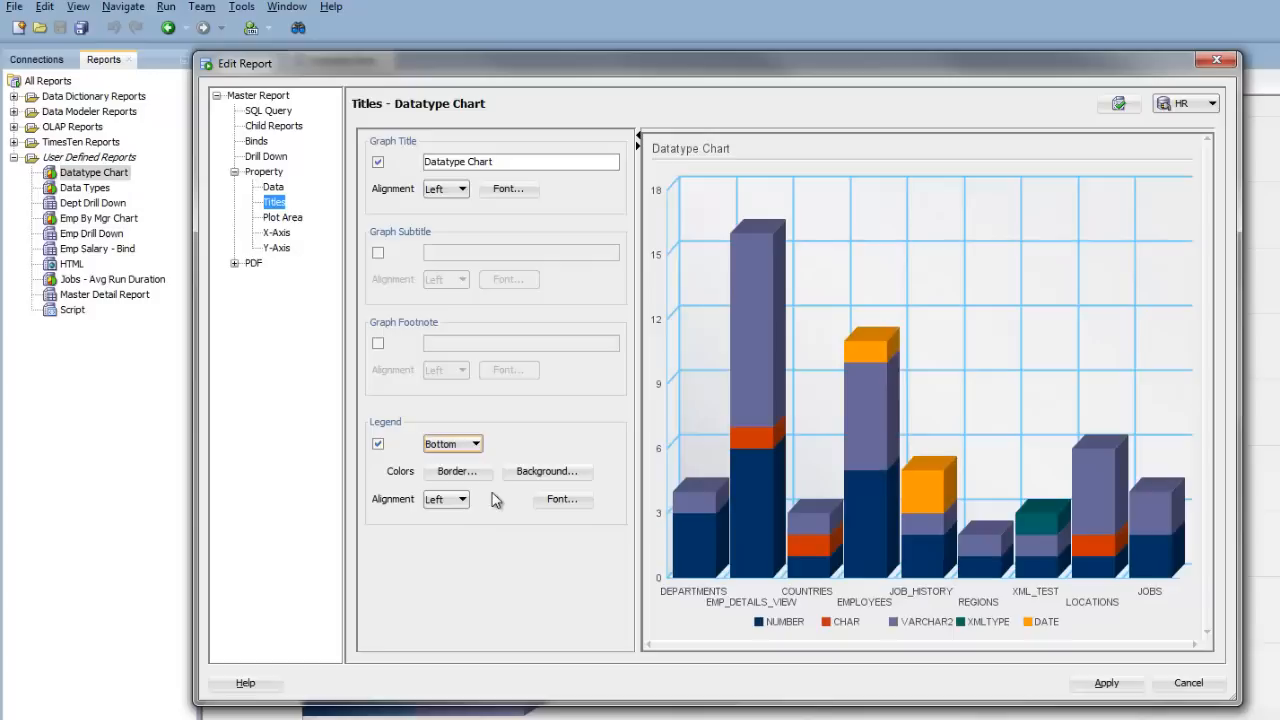
Enable Data Labels above the bars in the Plot Area settings.
left_click(282, 216)
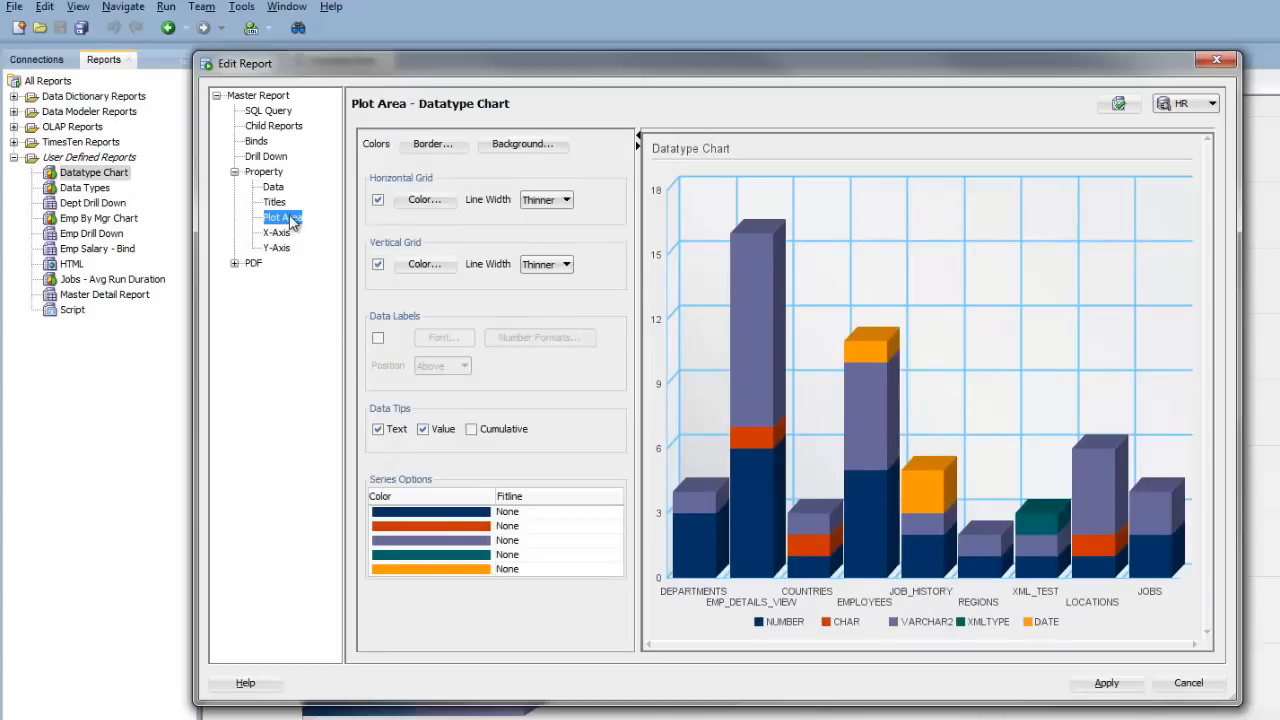
mouse_move(464, 220)
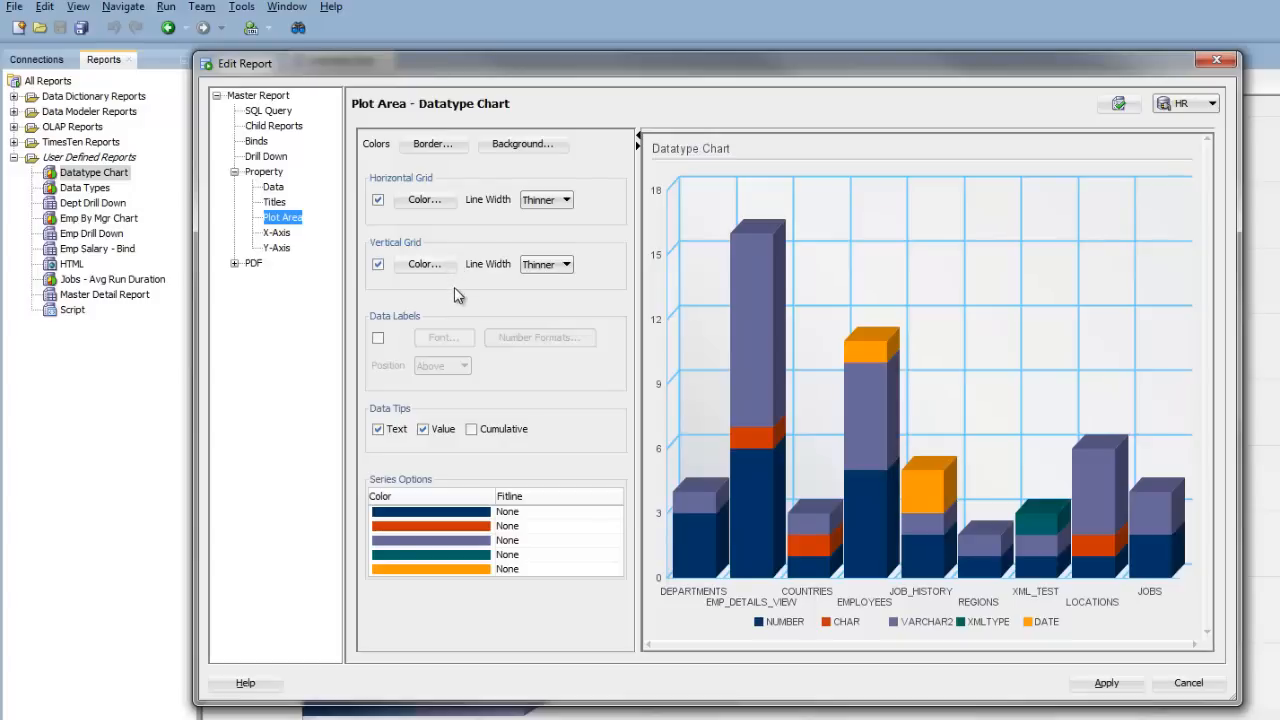
left_click(378, 338)
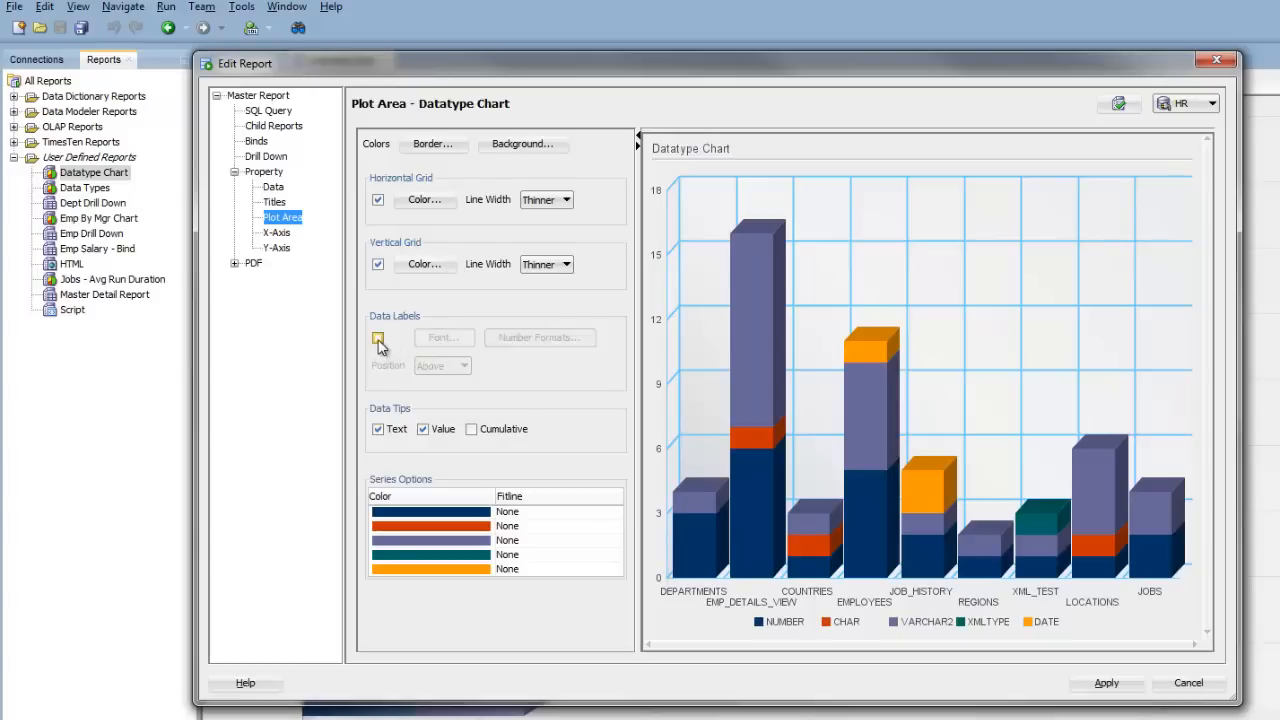
left_click(378, 338)
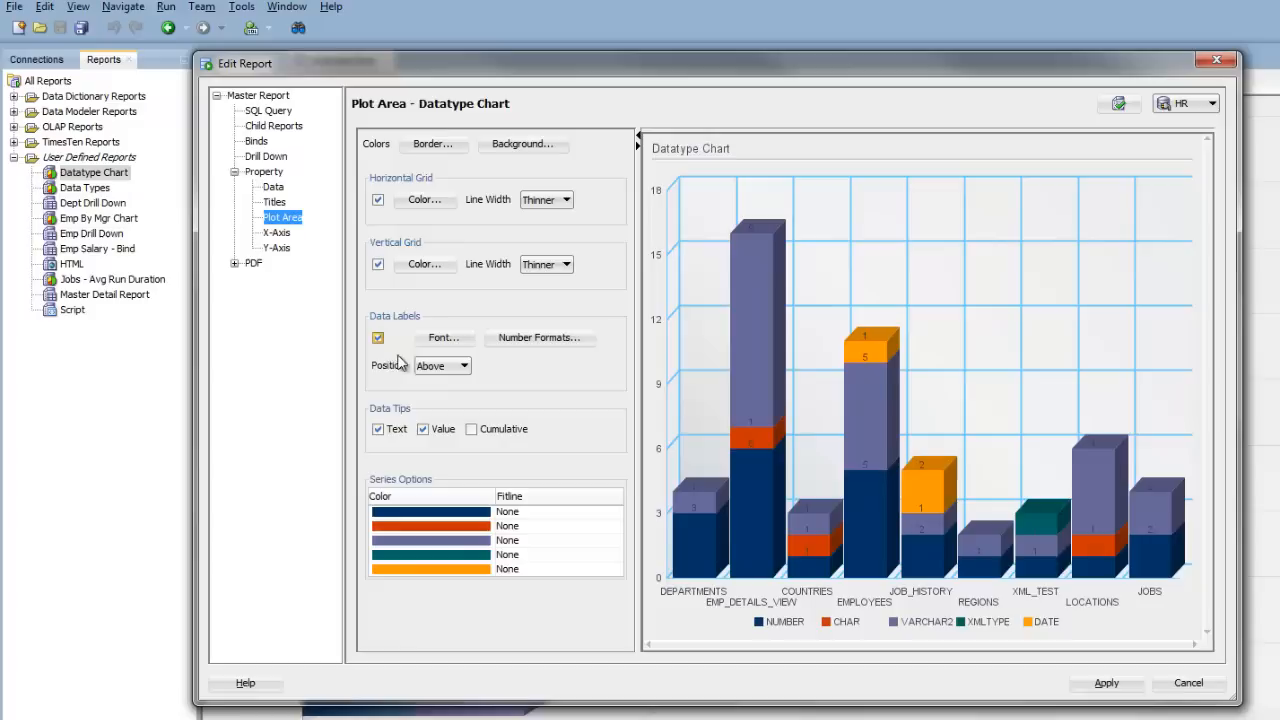
mouse_move(752, 462)
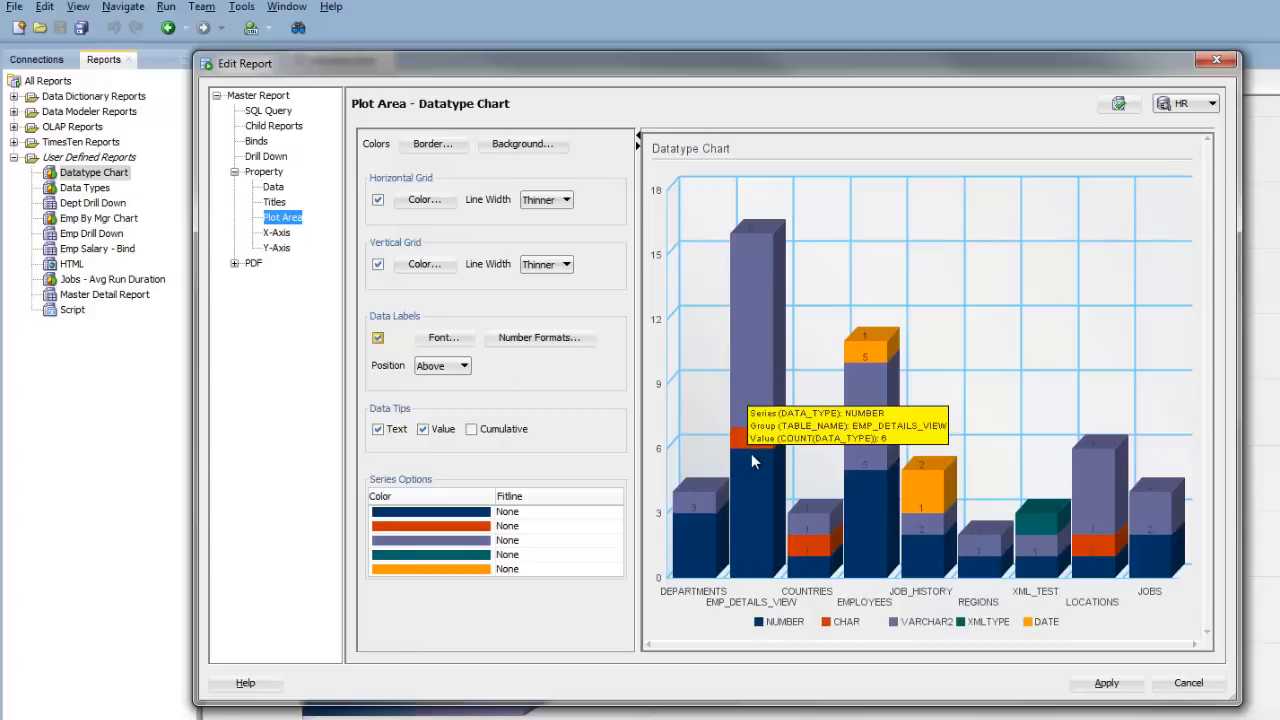
mouse_move(748, 460)
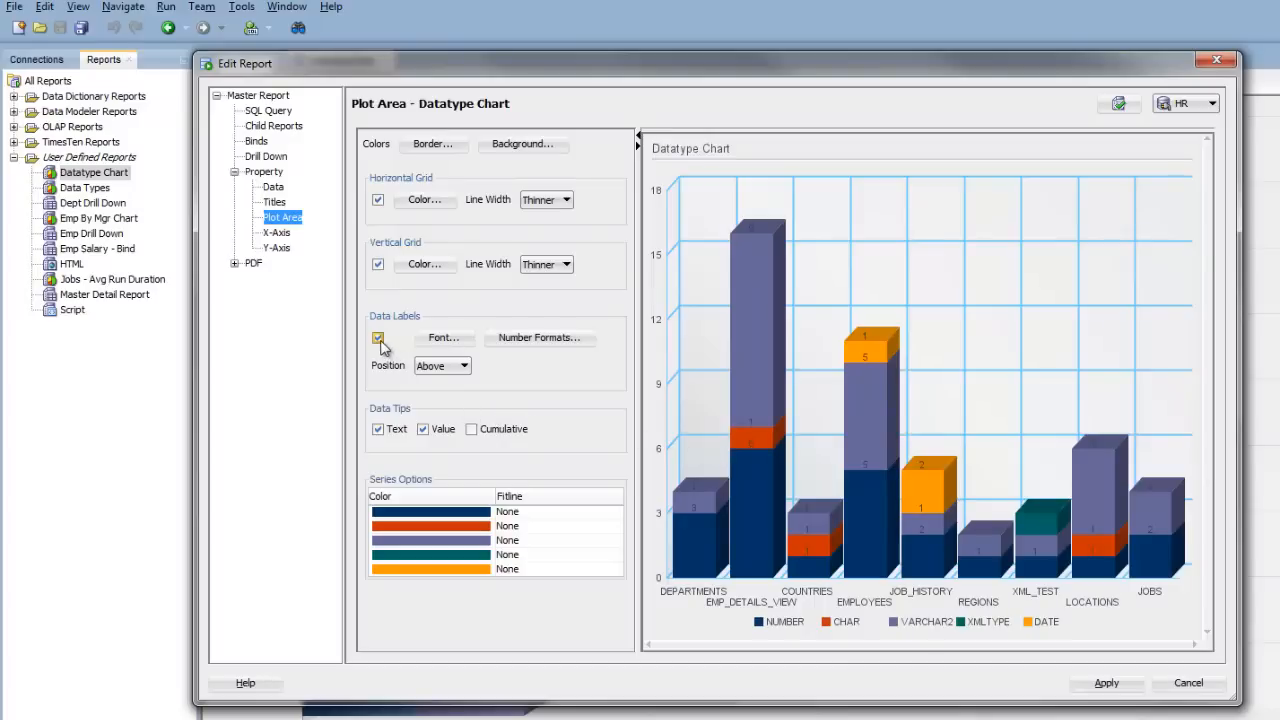
Turn Data Labels off again and recolor the NUMBER series light cyan.
left_click(378, 338)
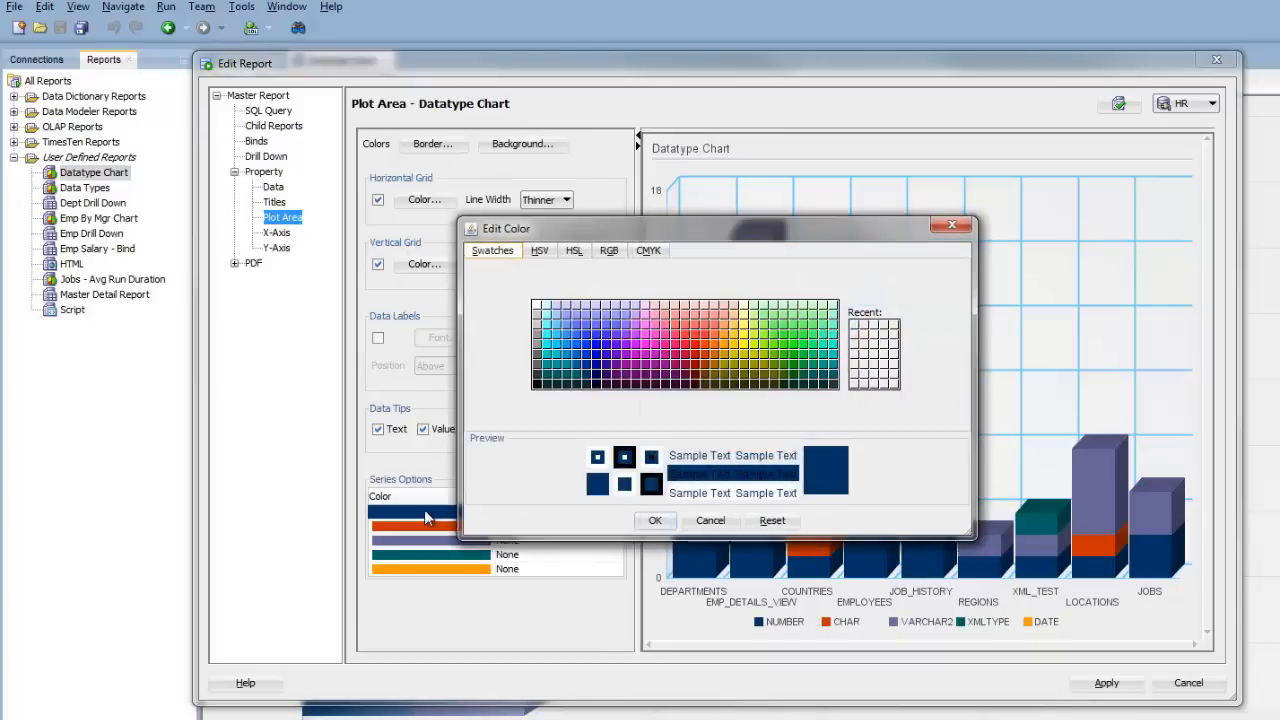
mouse_move(544, 404)
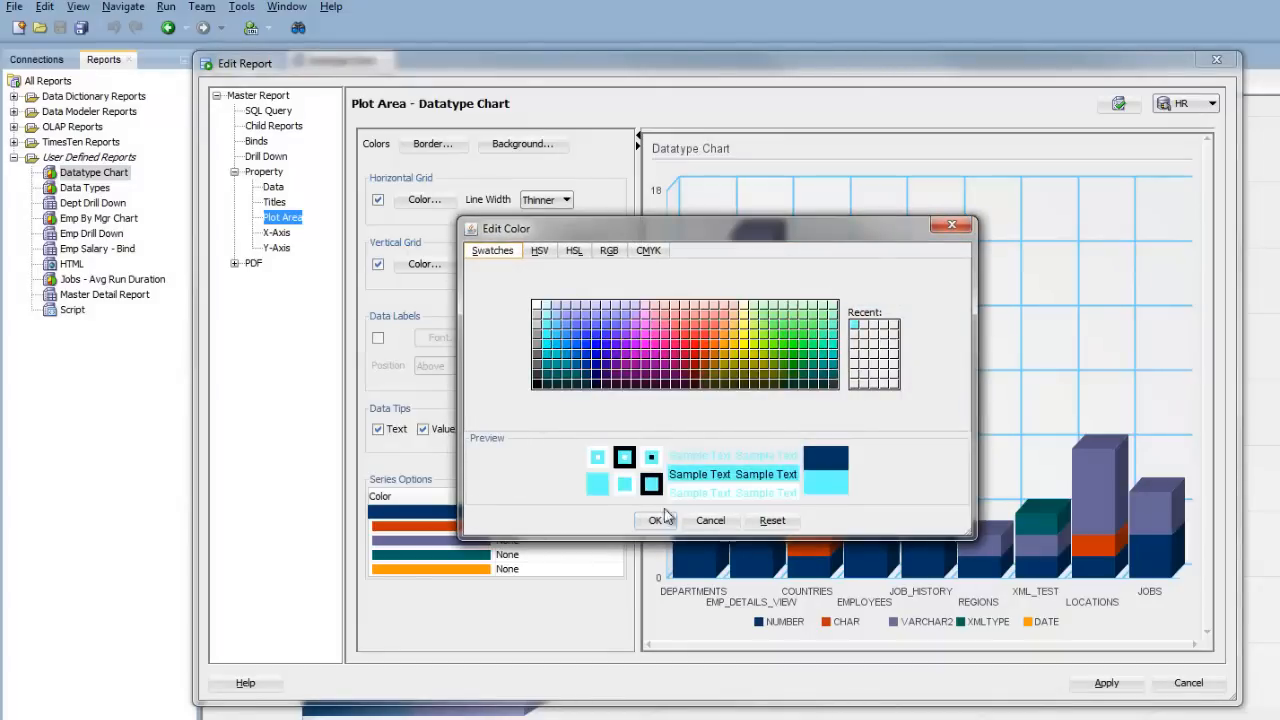
left_click(656, 520)
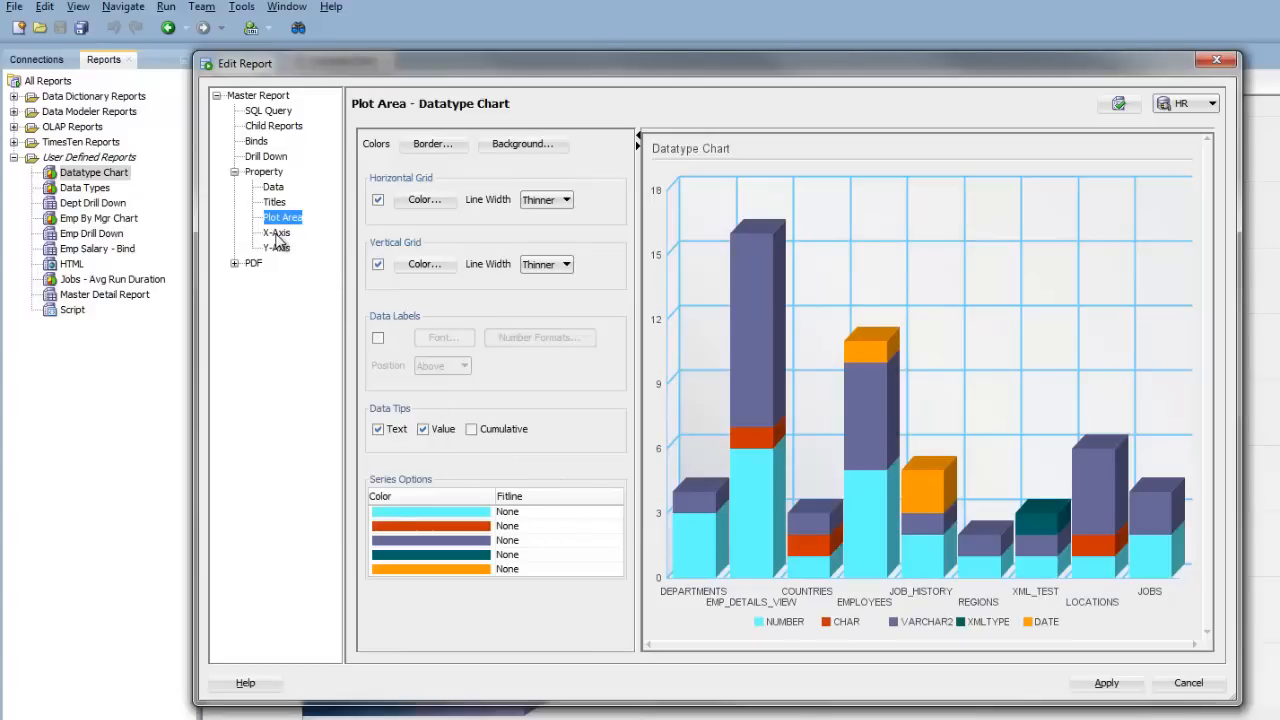
Give the X-axis the title 'Tables' and apply the report changes.
left_click(276, 232)
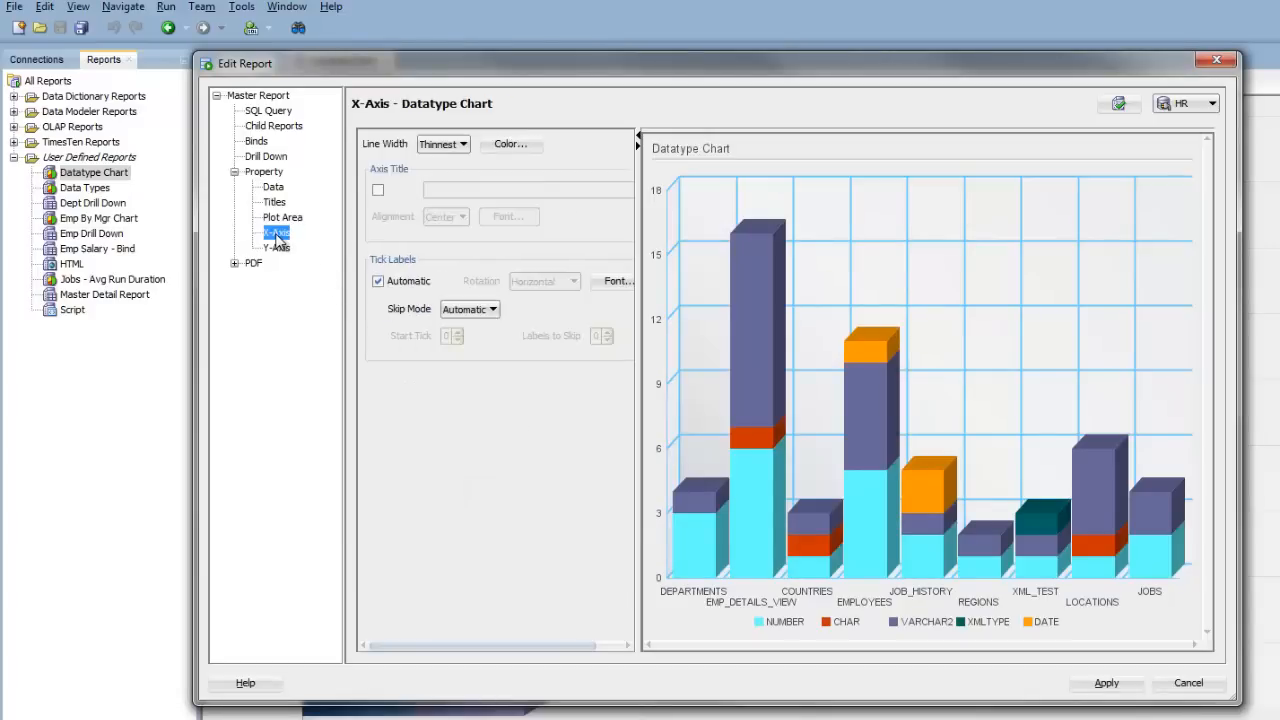
mouse_move(372, 236)
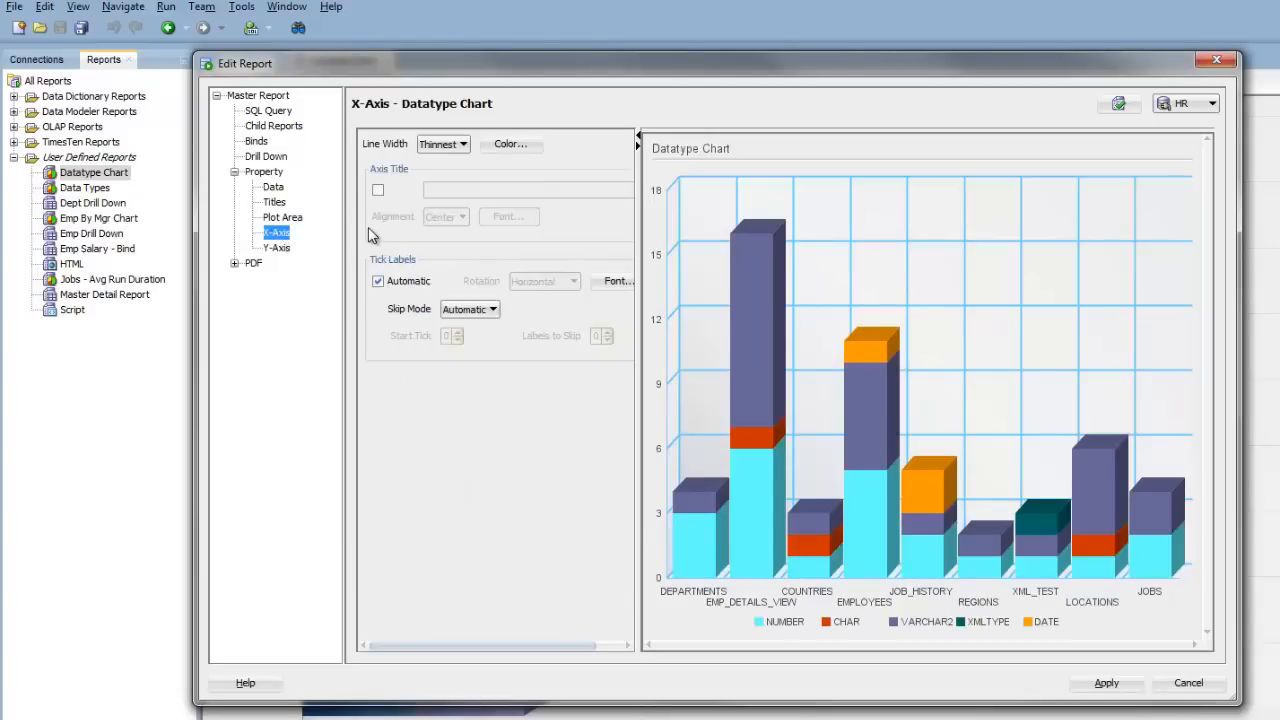
left_click(378, 190)
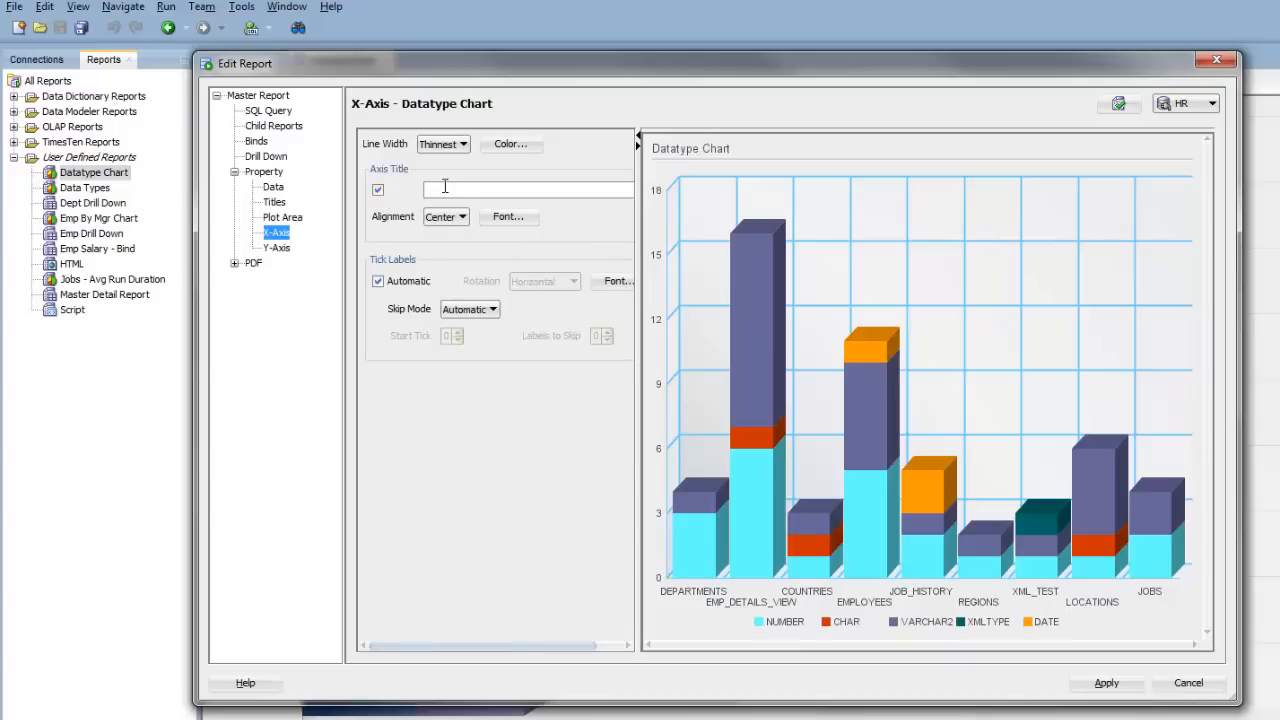
type("Tab")
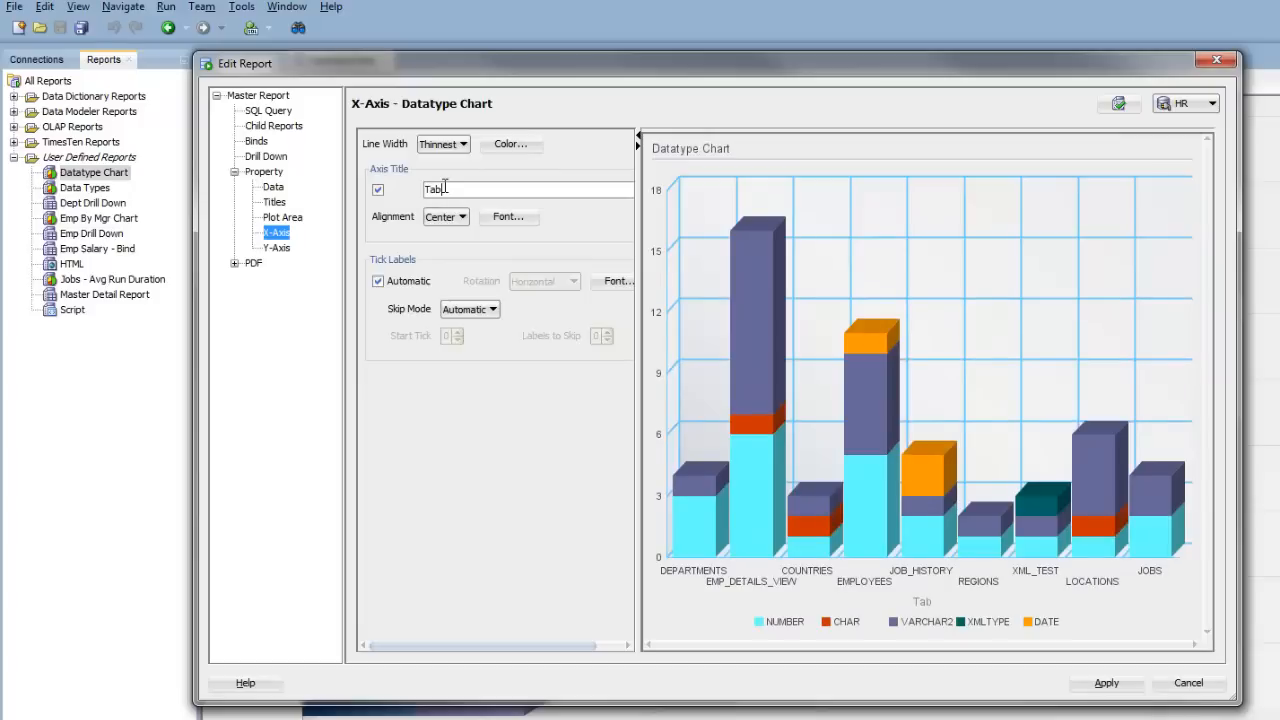
type("les")
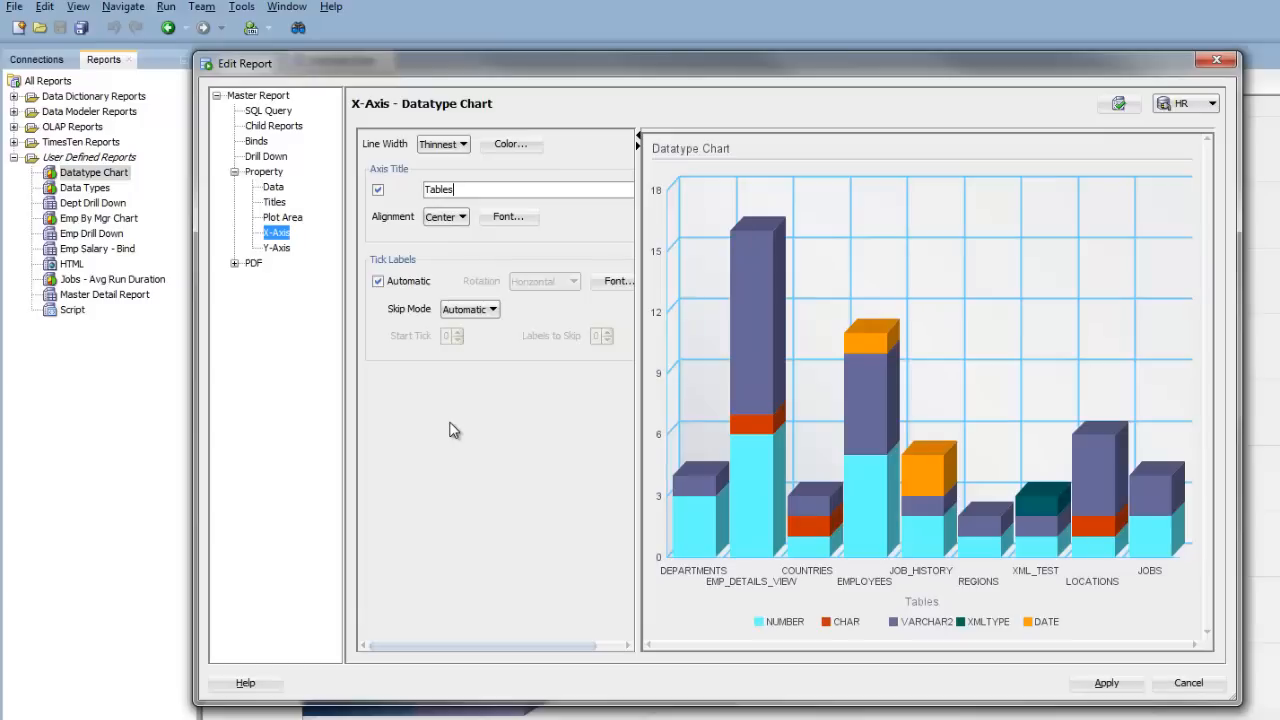
mouse_move(1110, 700)
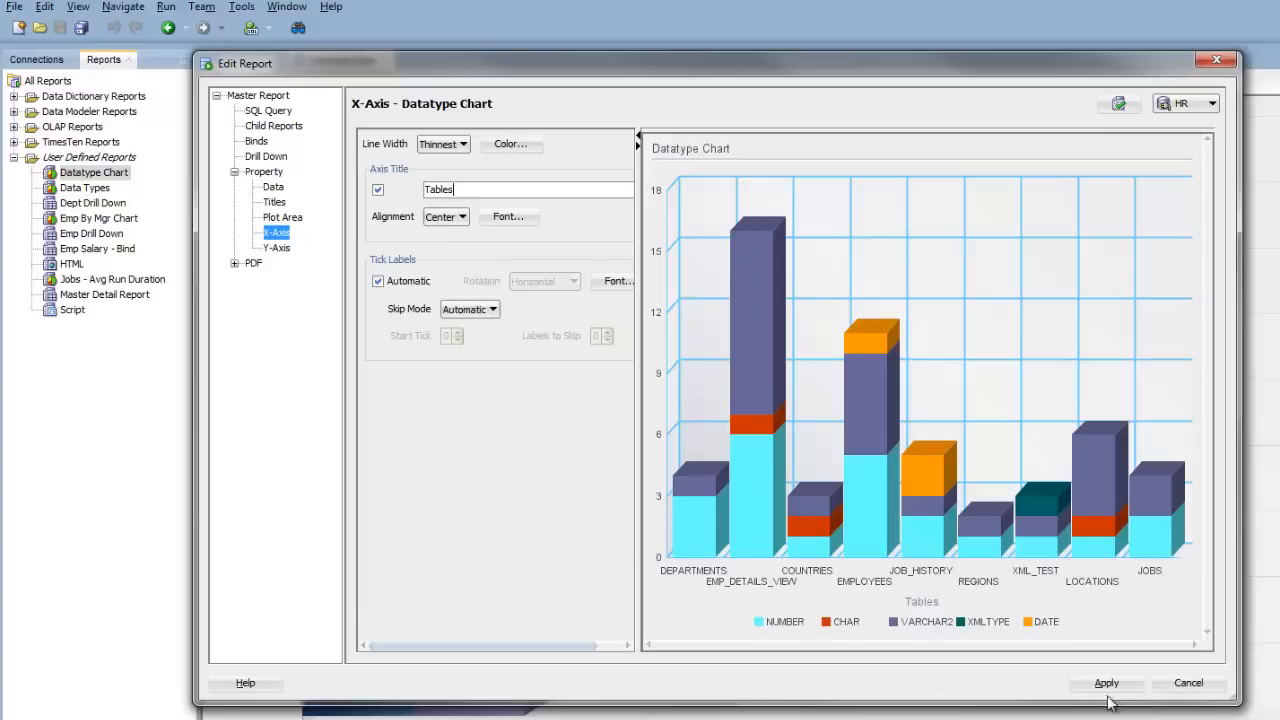
left_click(1106, 684)
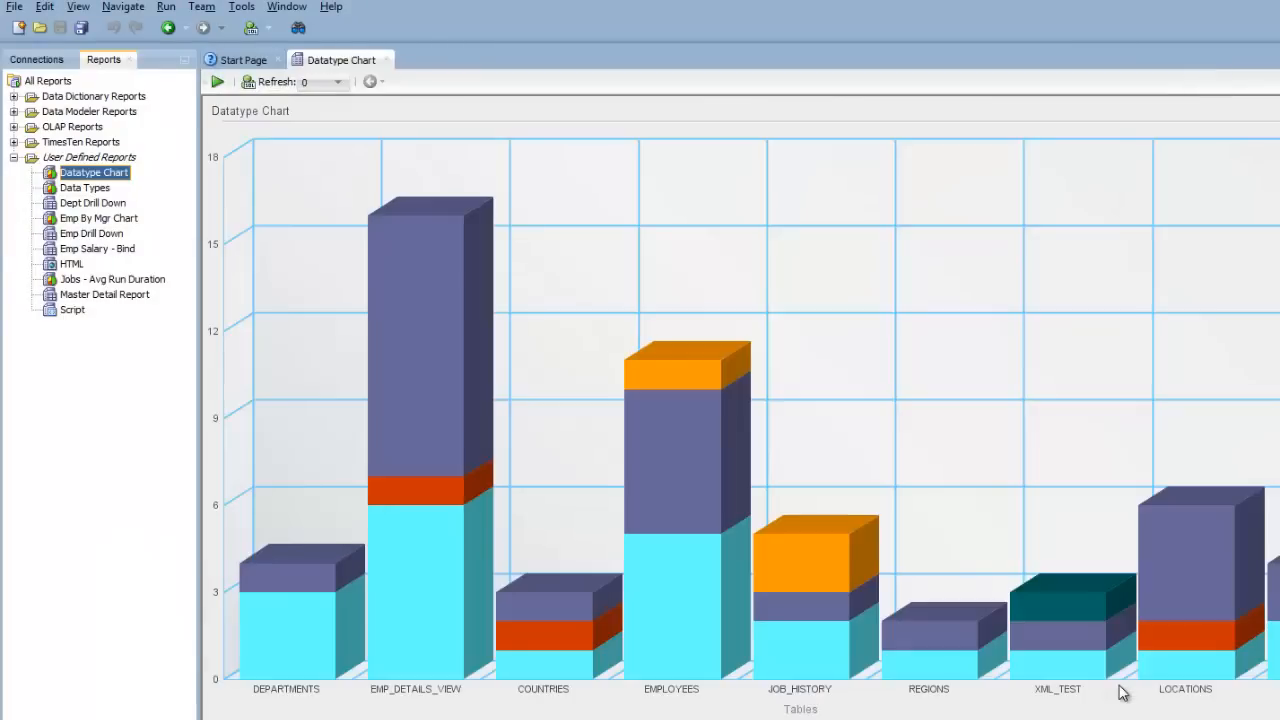
mouse_move(170, 388)
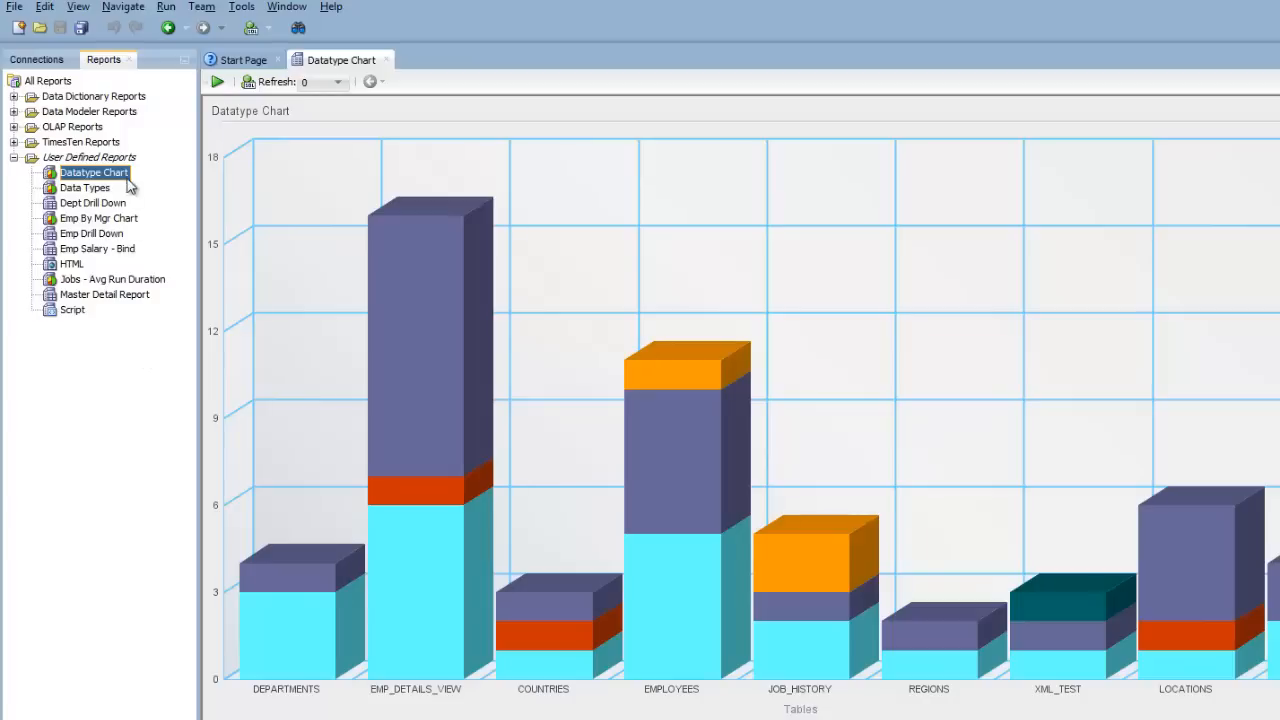
Generate an HTML export of the Datatype Chart report using the HR connection.
right_click(94, 172)
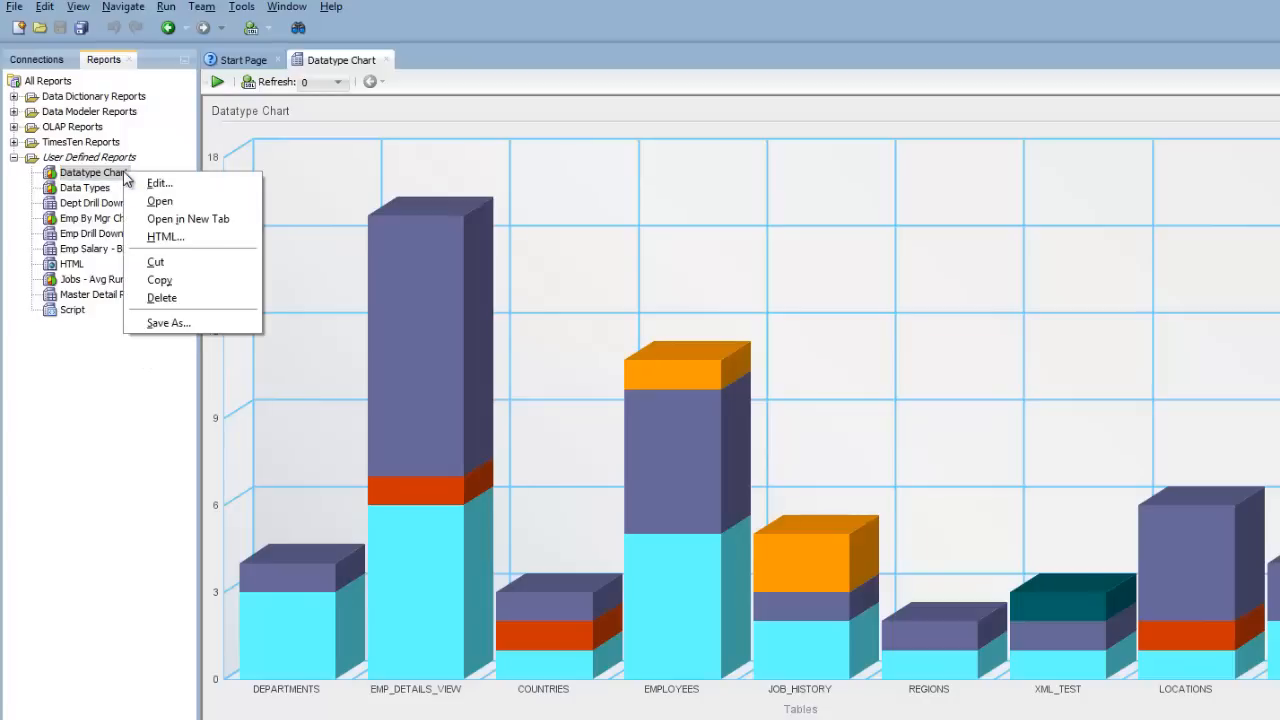
mouse_move(164, 236)
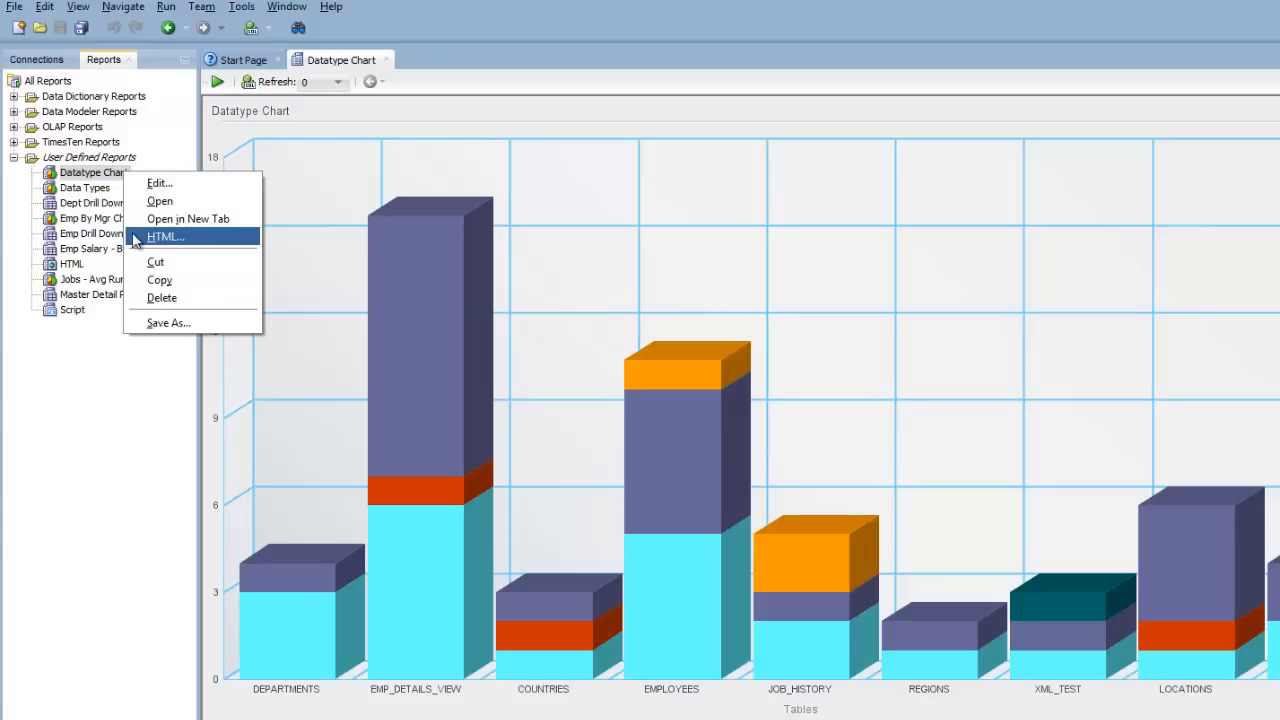
left_click(164, 236)
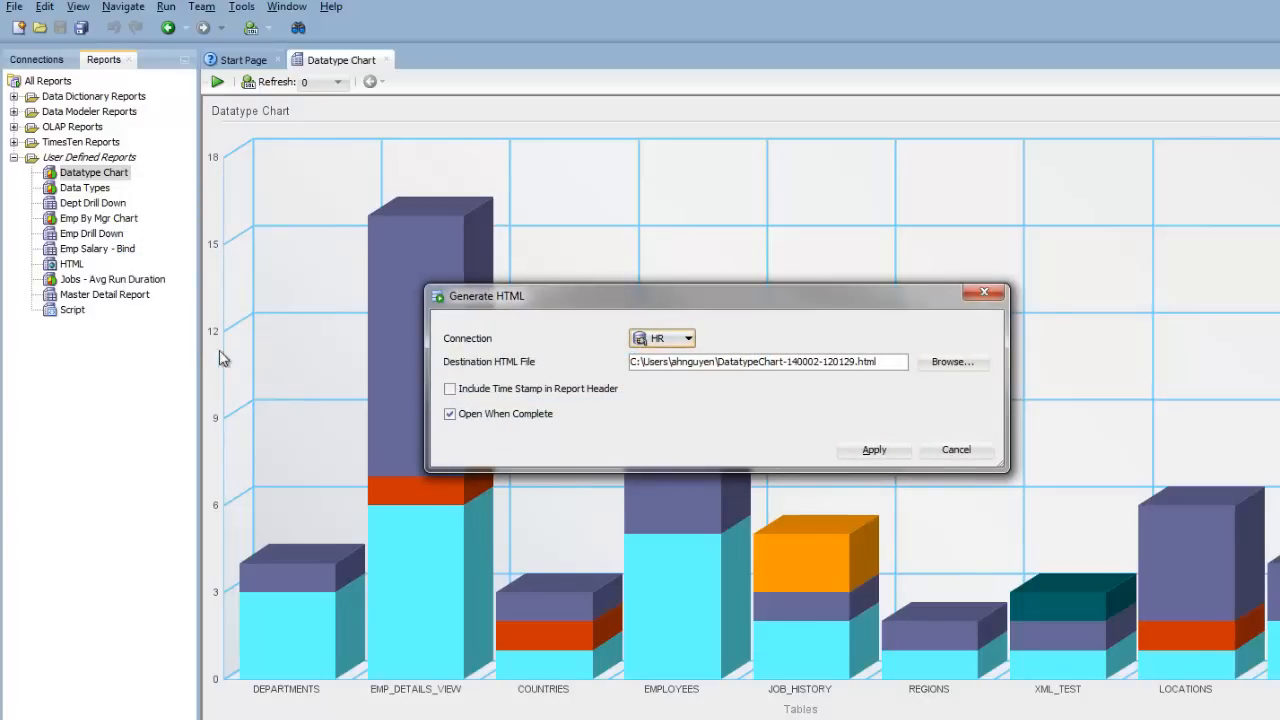
left_click(872, 448)
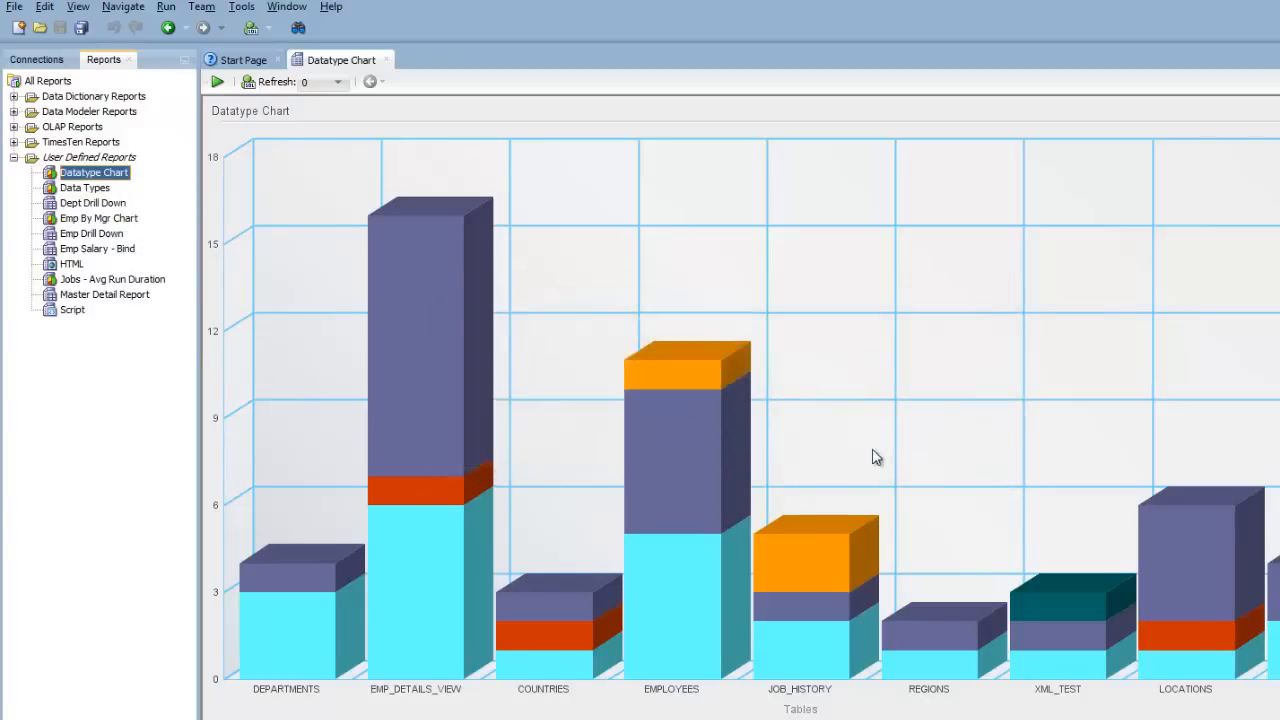